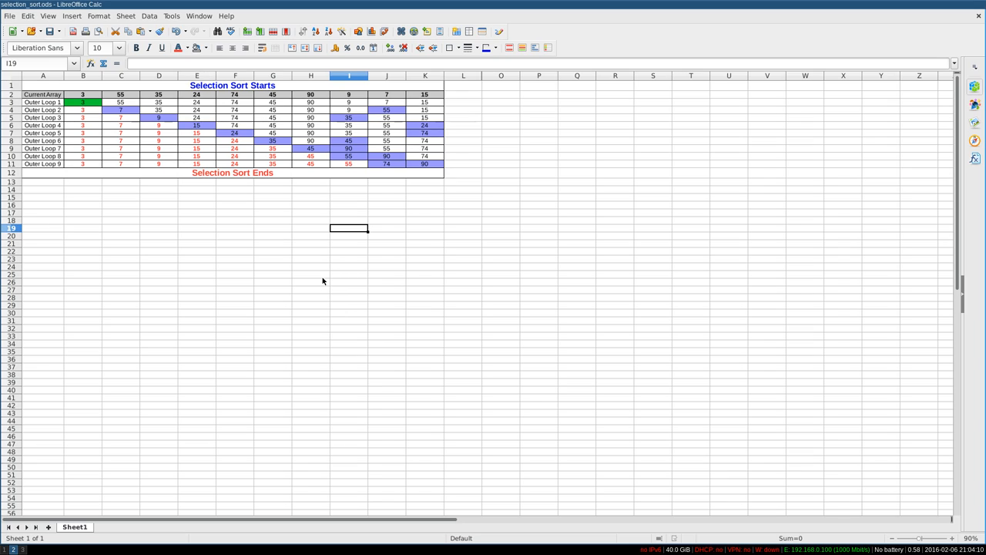
mouse_move(80, 91)
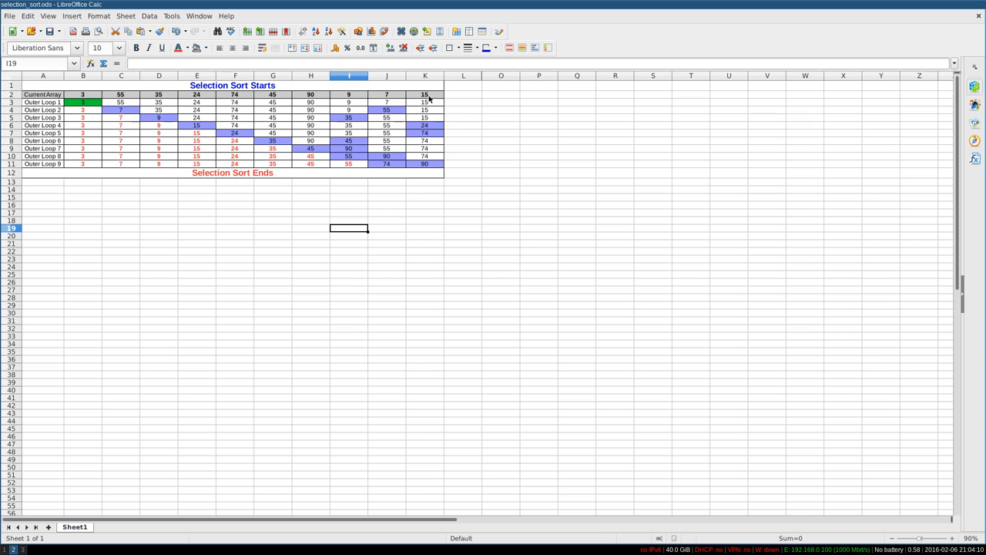
mouse_move(433, 105)
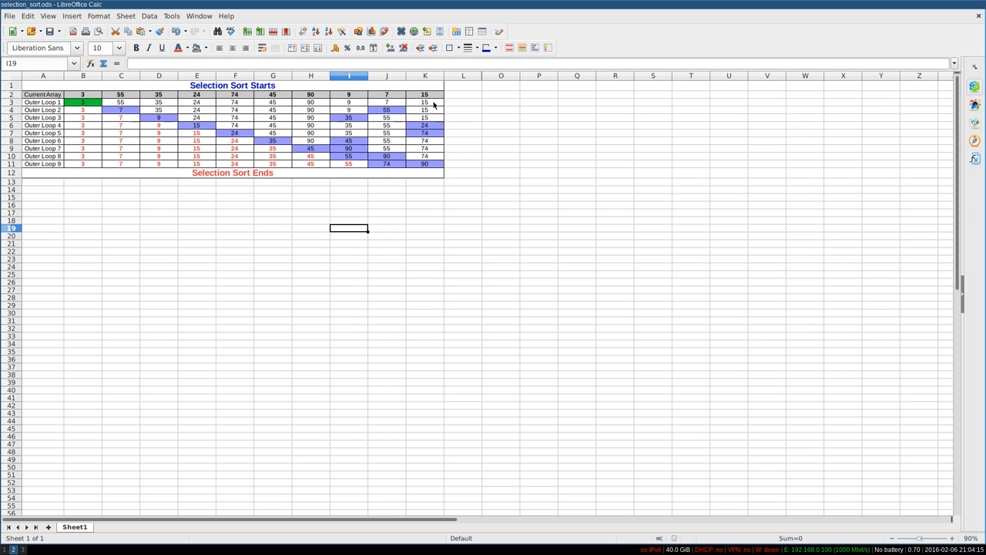
Walk across the current array row from the first value 3 to 15 and the smallest value 9.
left_click(84, 94)
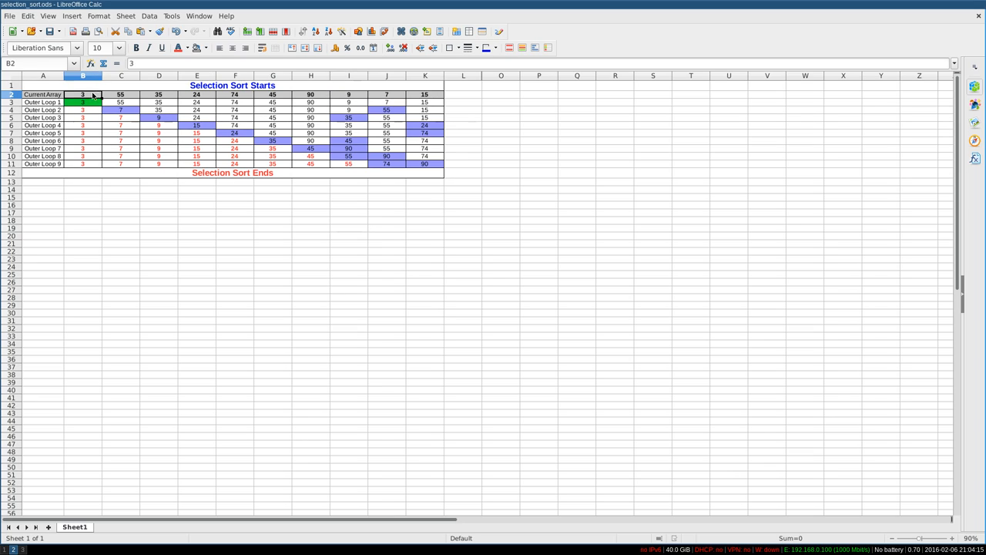
left_click_drag(120, 94, 159, 94)
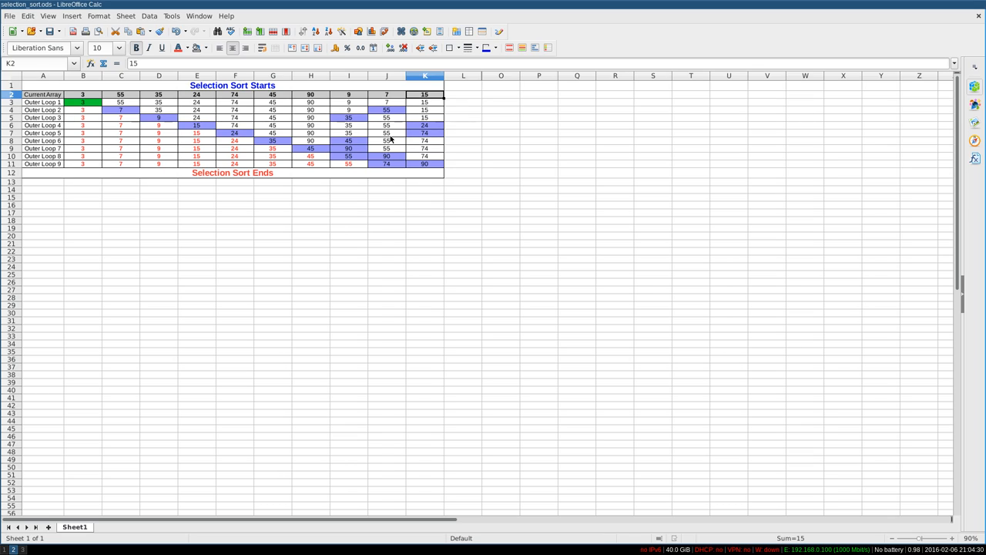
mouse_move(392, 139)
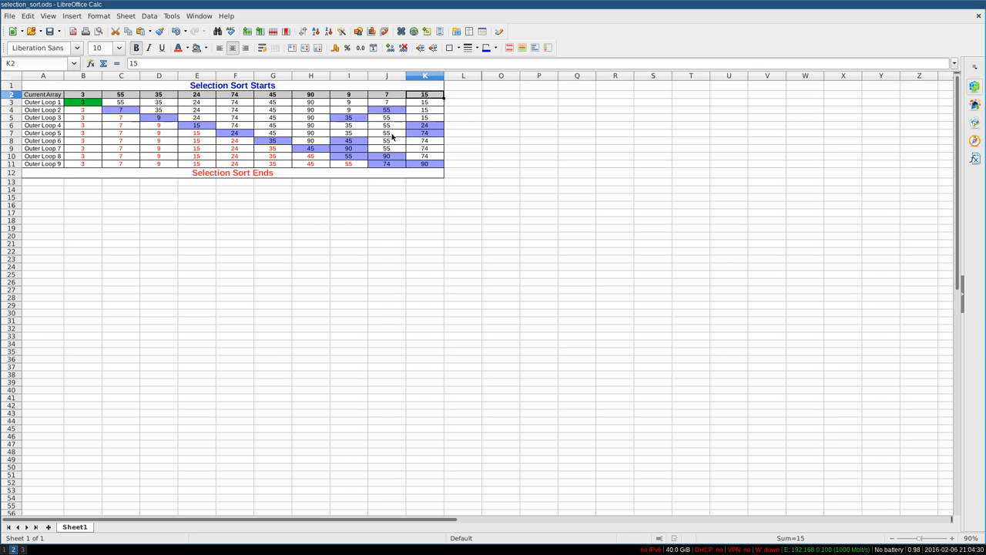
left_click(387, 94)
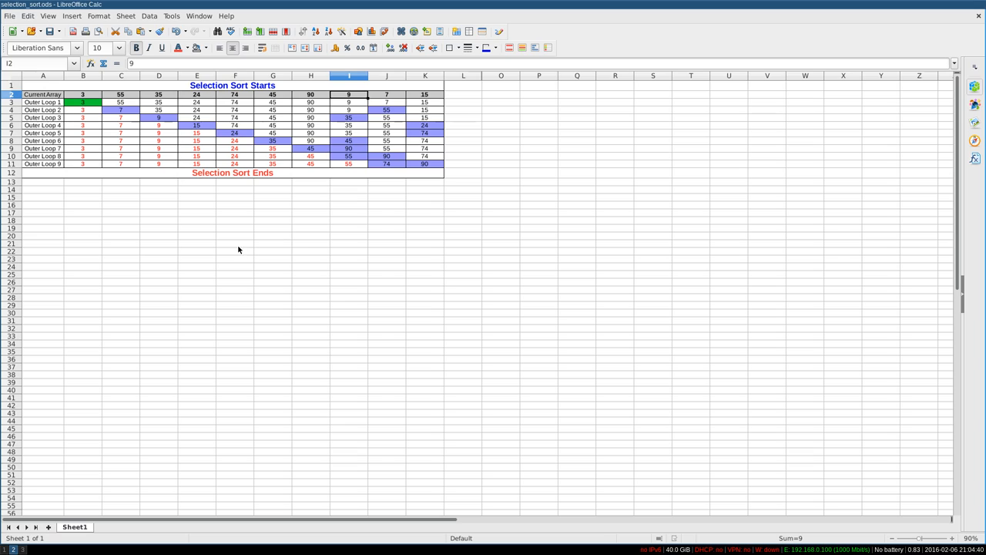
mouse_move(225, 222)
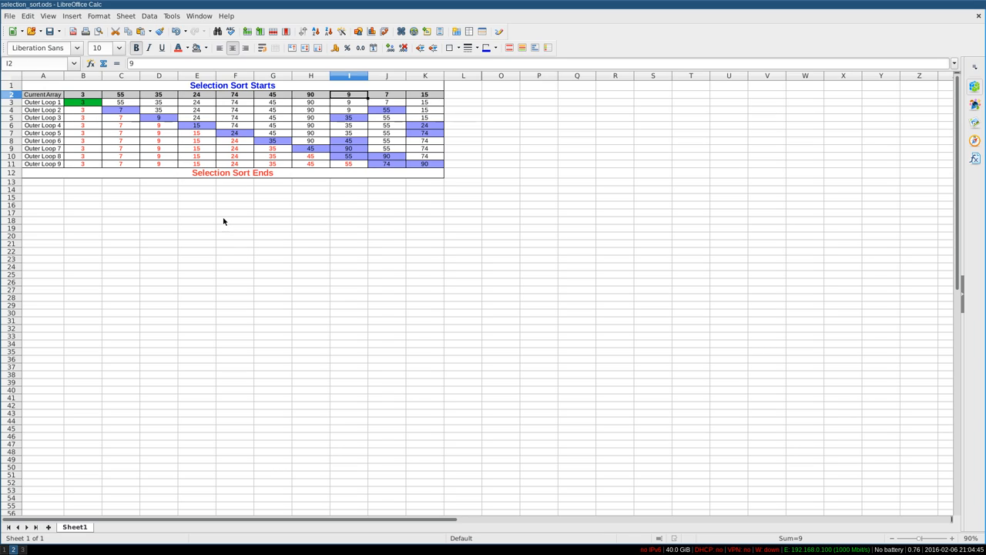
mouse_move(293, 178)
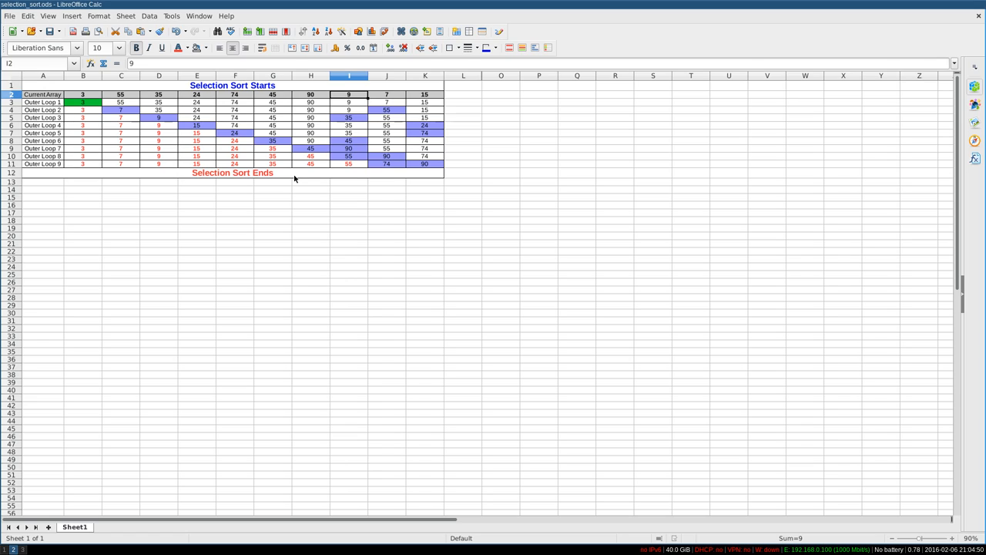
mouse_move(235, 136)
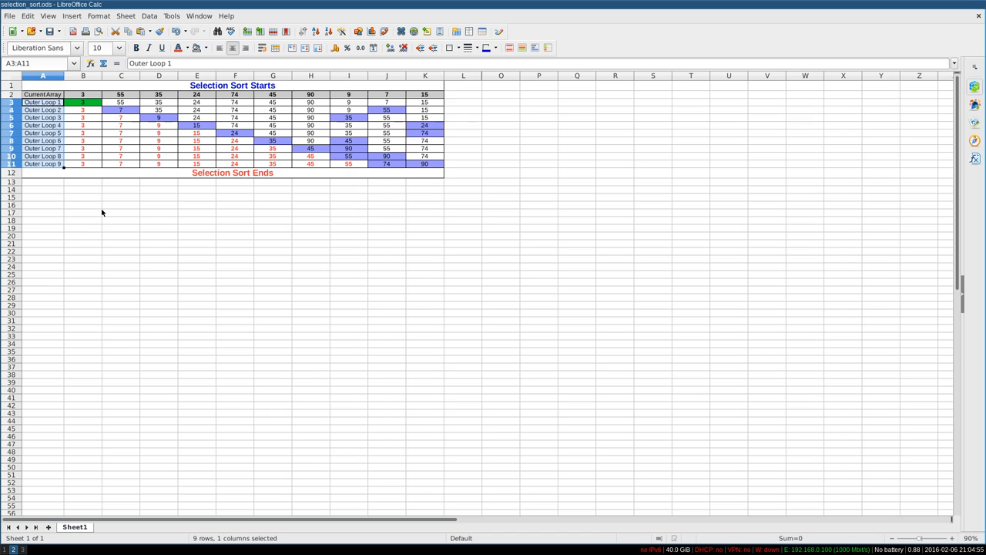
mouse_move(119, 206)
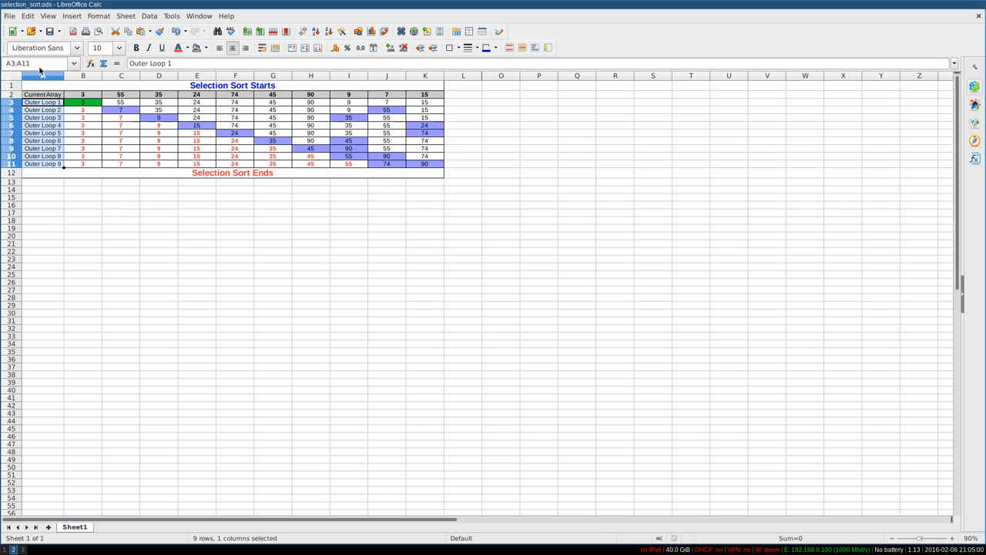
mouse_move(281, 218)
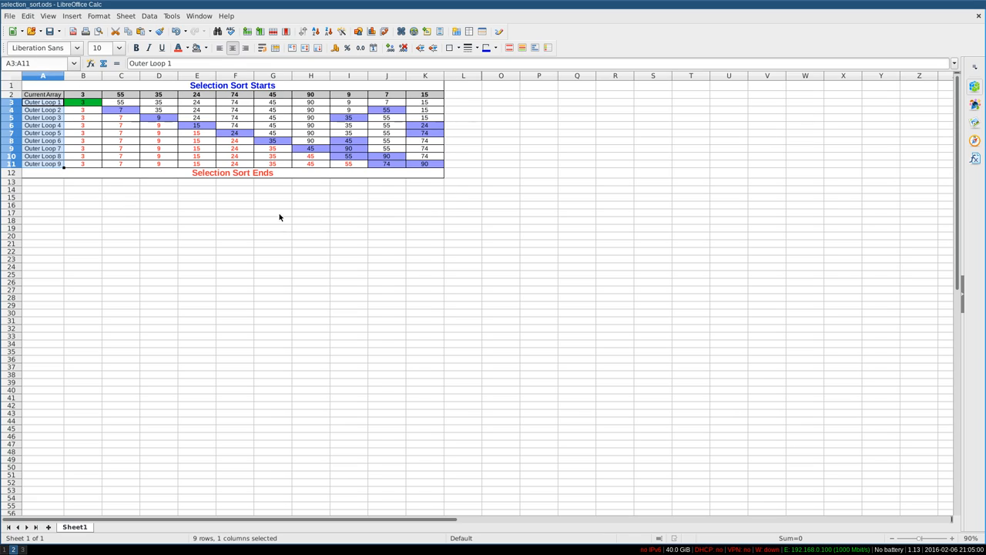
mouse_move(262, 213)
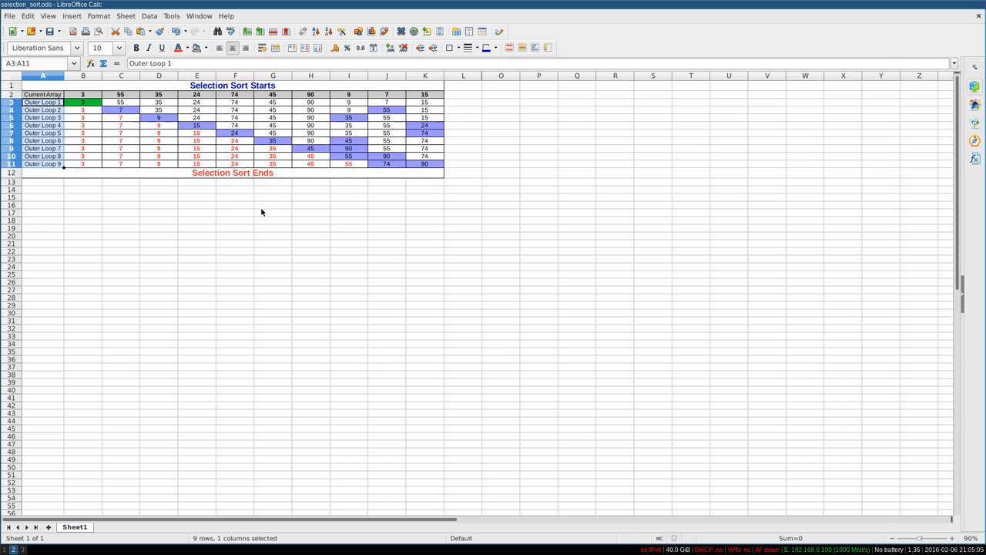
left_click(235, 212)
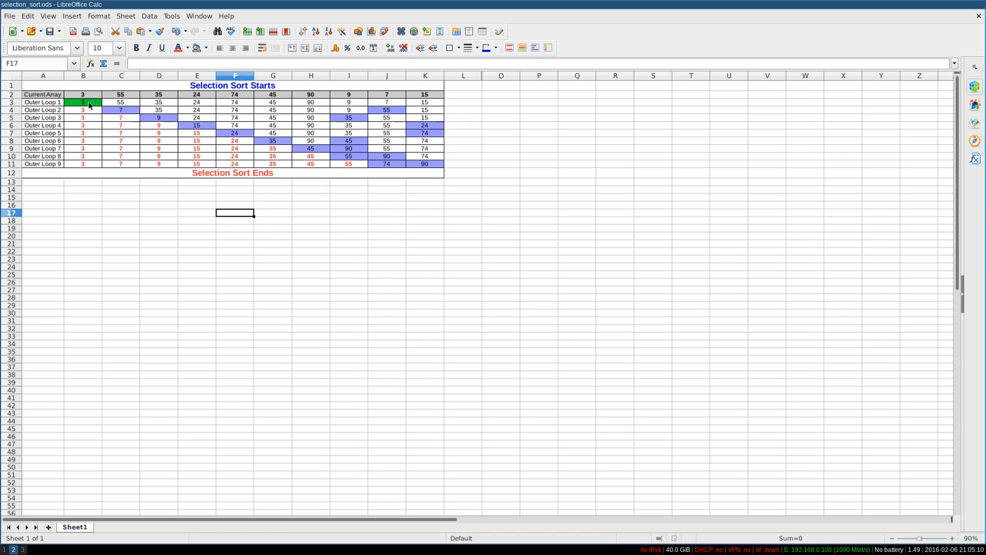
left_click(83, 94)
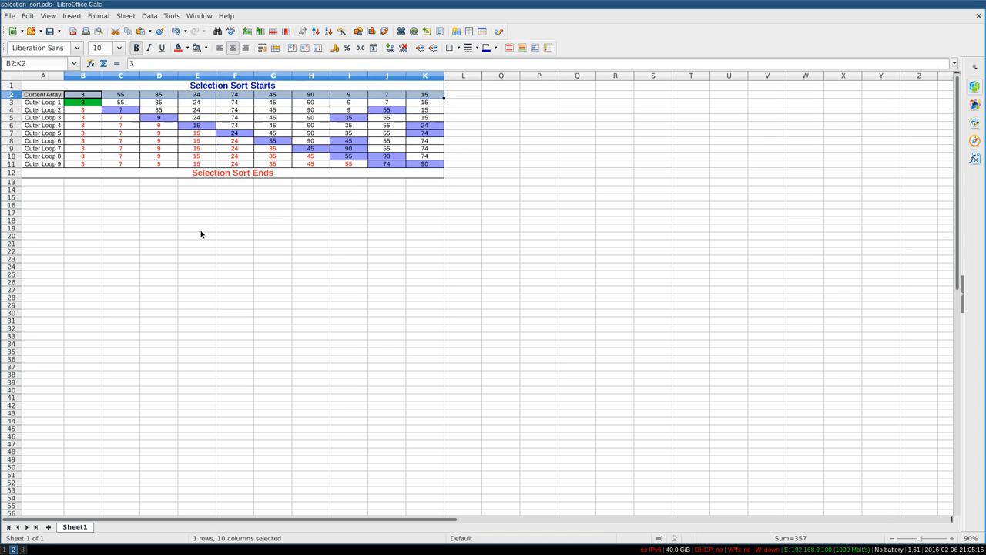
mouse_move(194, 238)
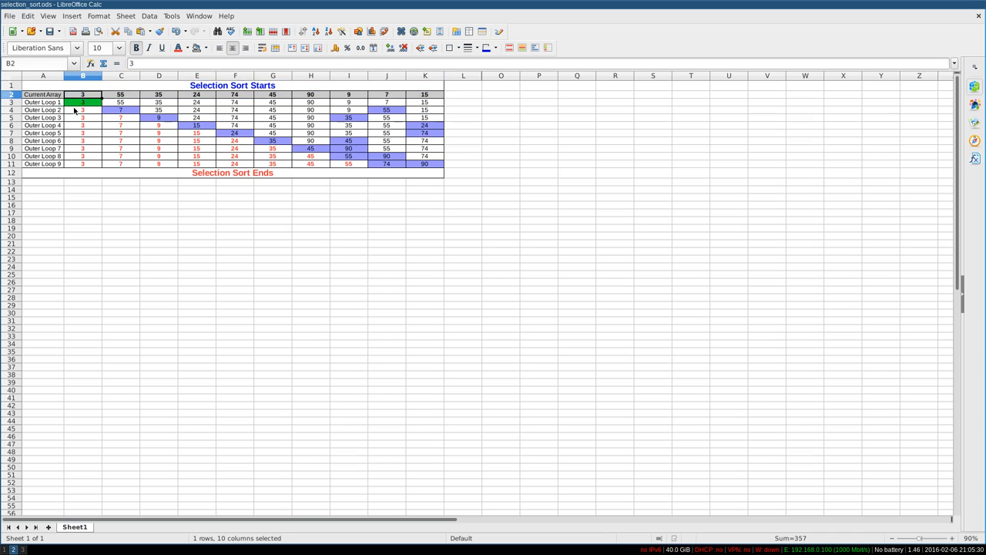
Step through the Outer Loop 1 and Outer Loop 2 rows, highlighting the unsorted values and the 35.
left_click(83, 101)
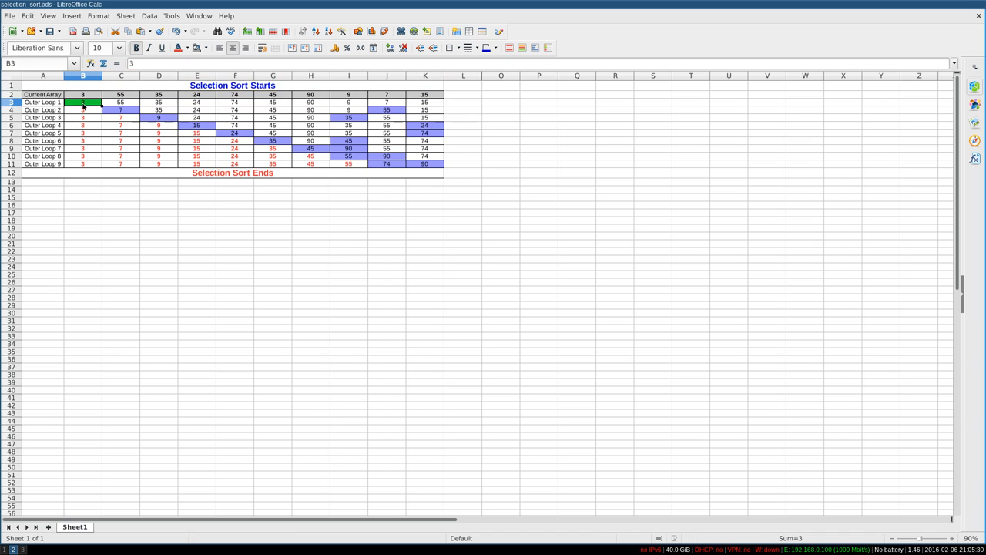
mouse_move(40, 294)
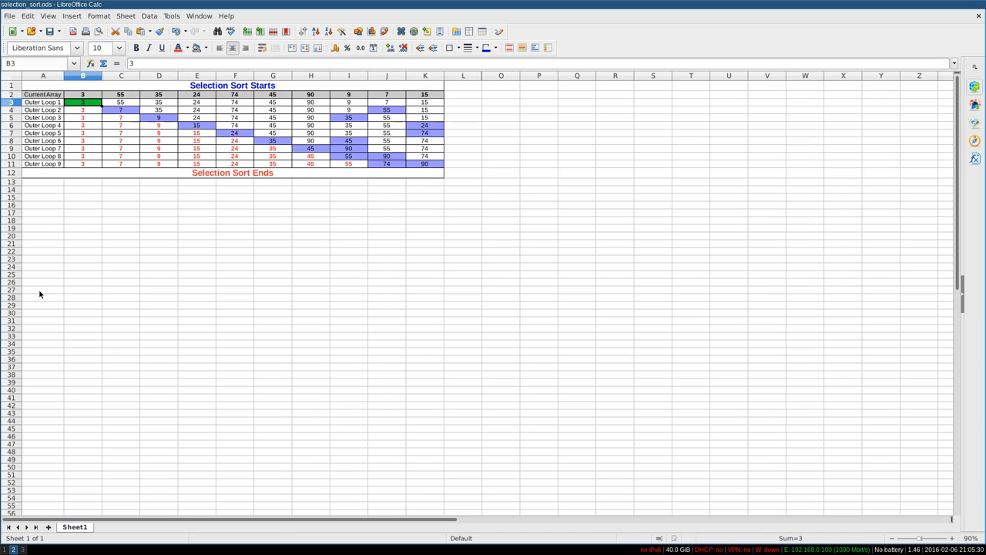
mouse_move(90, 108)
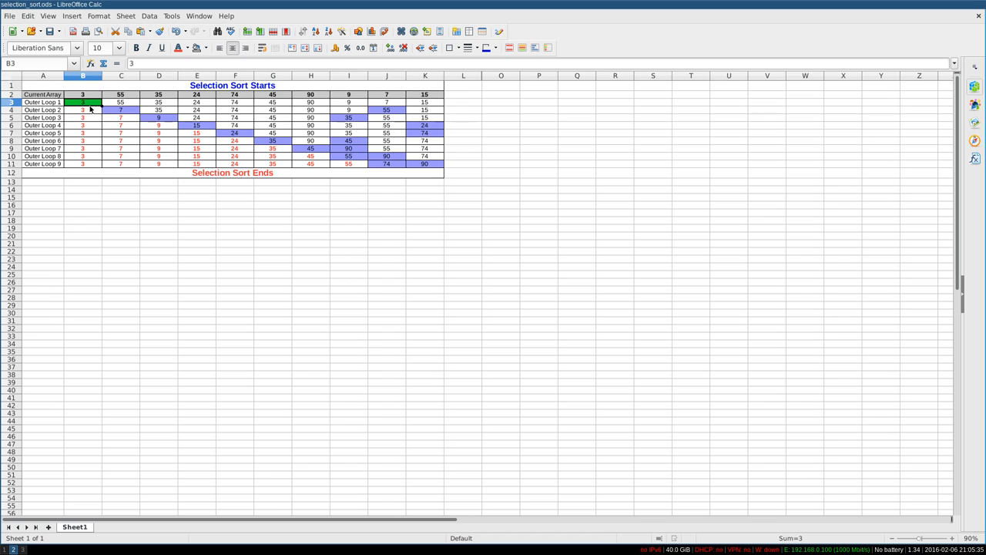
left_click(43, 110)
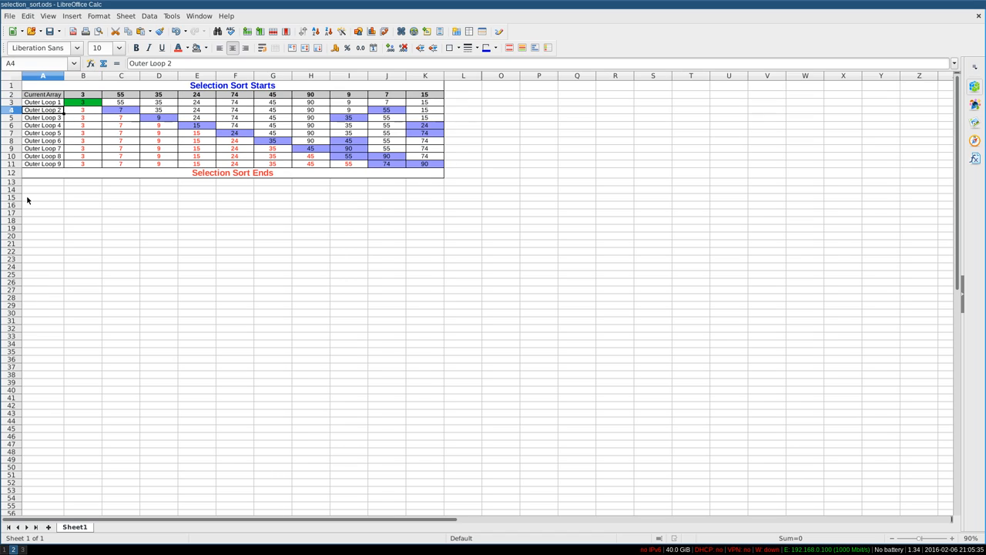
mouse_move(40, 204)
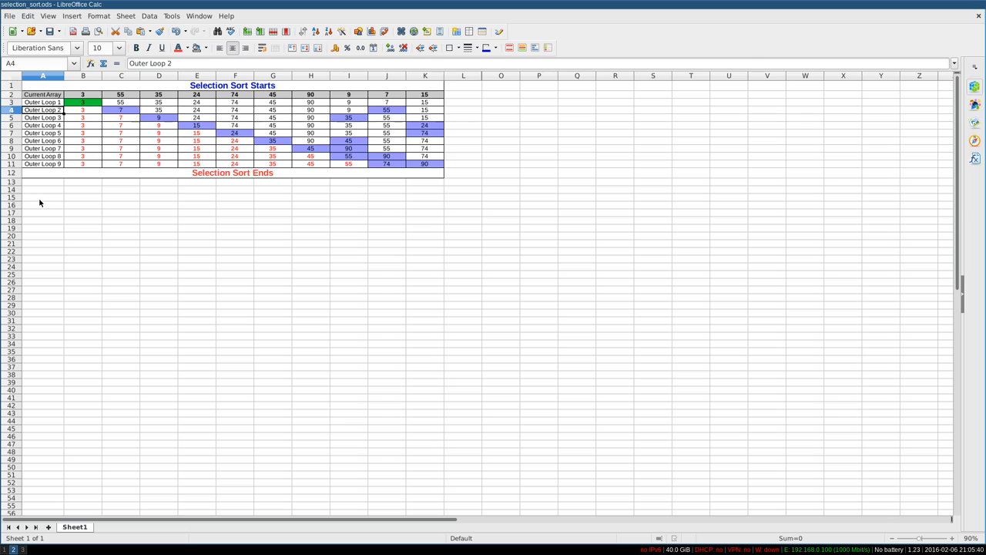
mouse_move(84, 114)
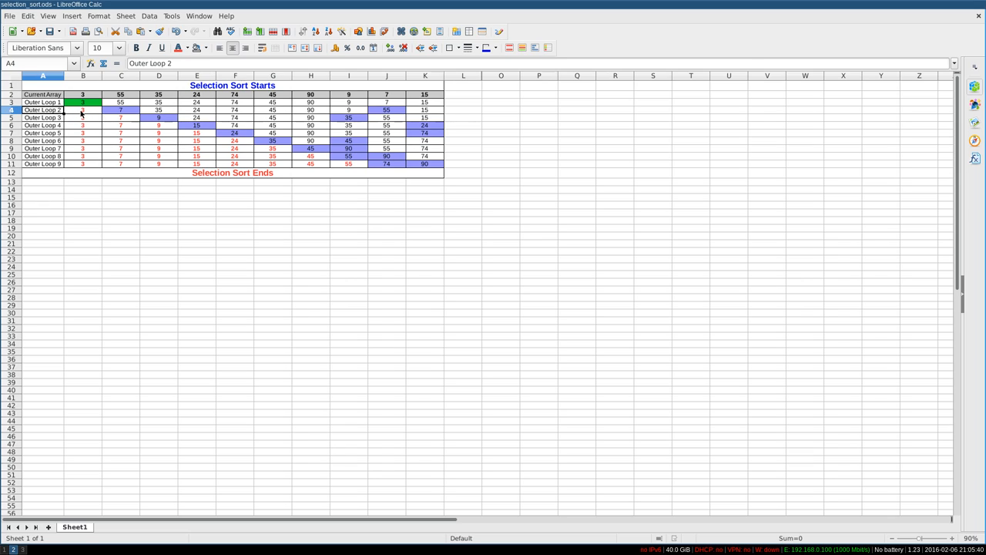
left_click(83, 110)
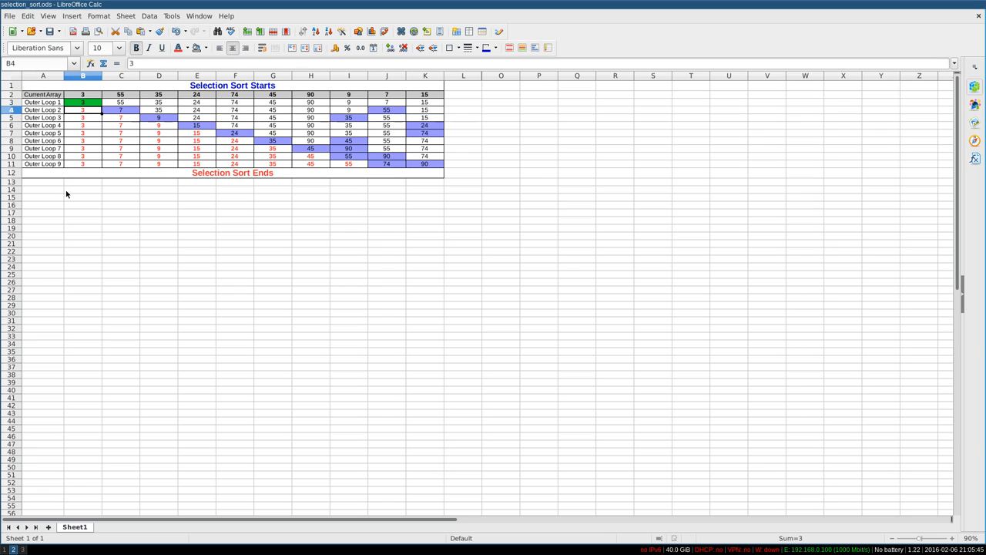
left_click(120, 109)
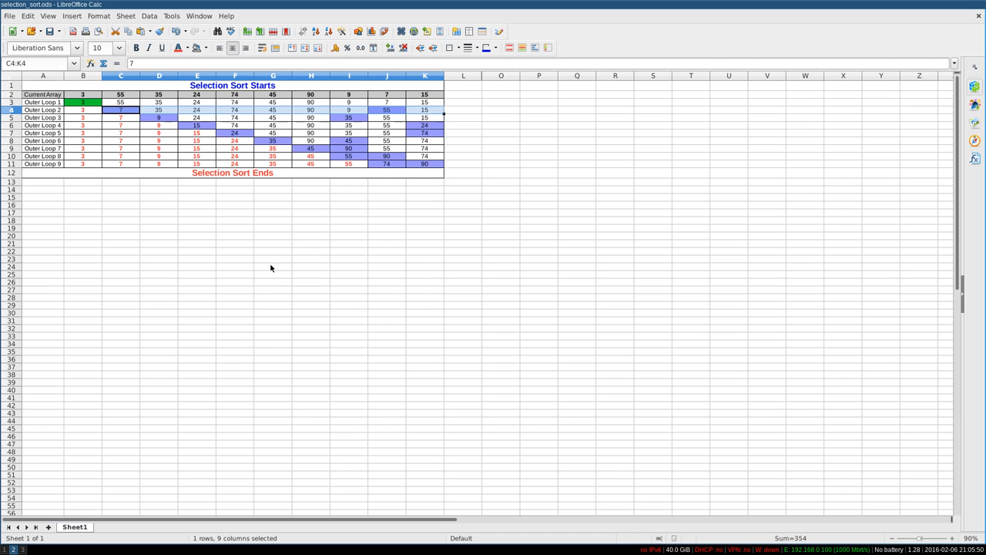
mouse_move(120, 107)
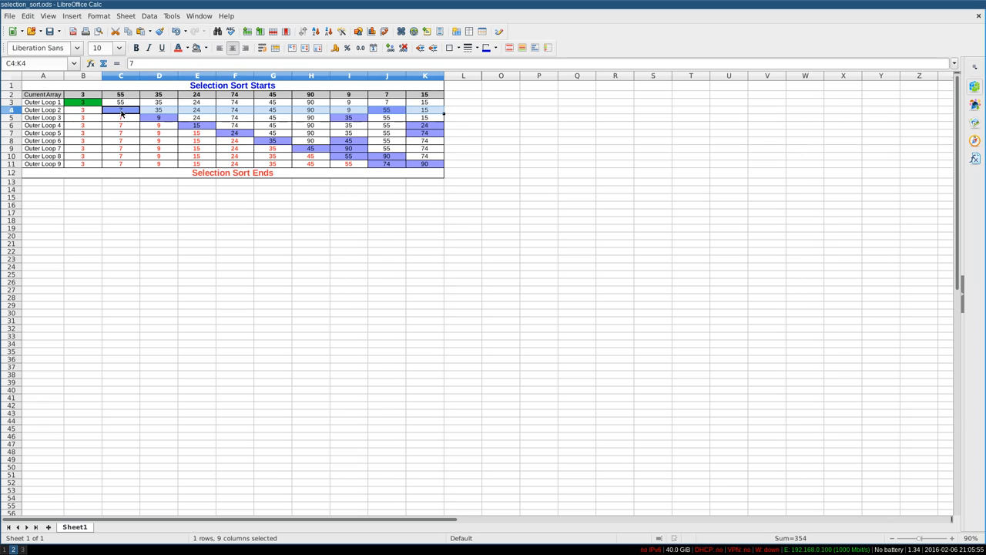
mouse_move(388, 114)
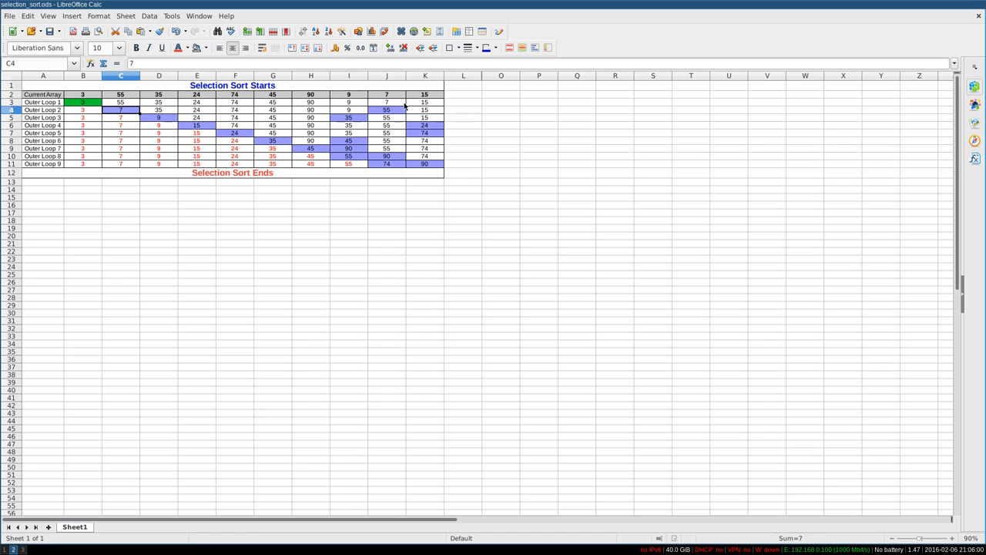
left_click(385, 109)
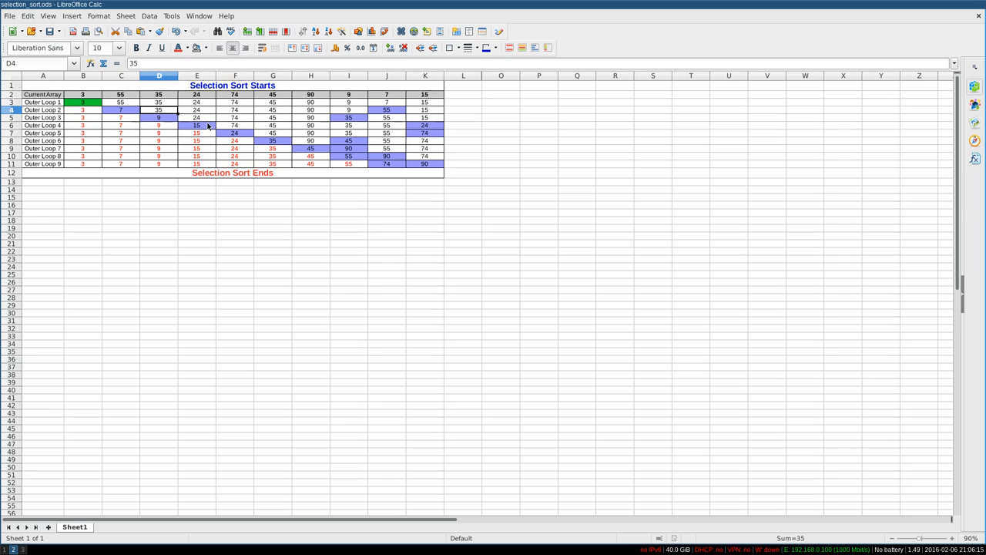
mouse_move(199, 127)
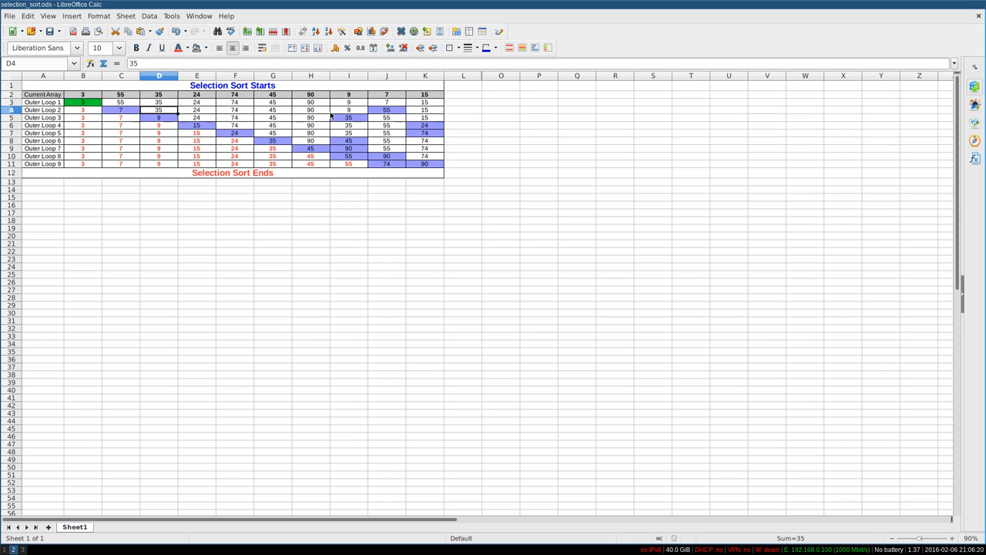
Review Outer Loop 3, 4 and 5 rows, pointing out 9, 35 and 7, then the 7 in Outer Loop 1.
left_click(158, 117)
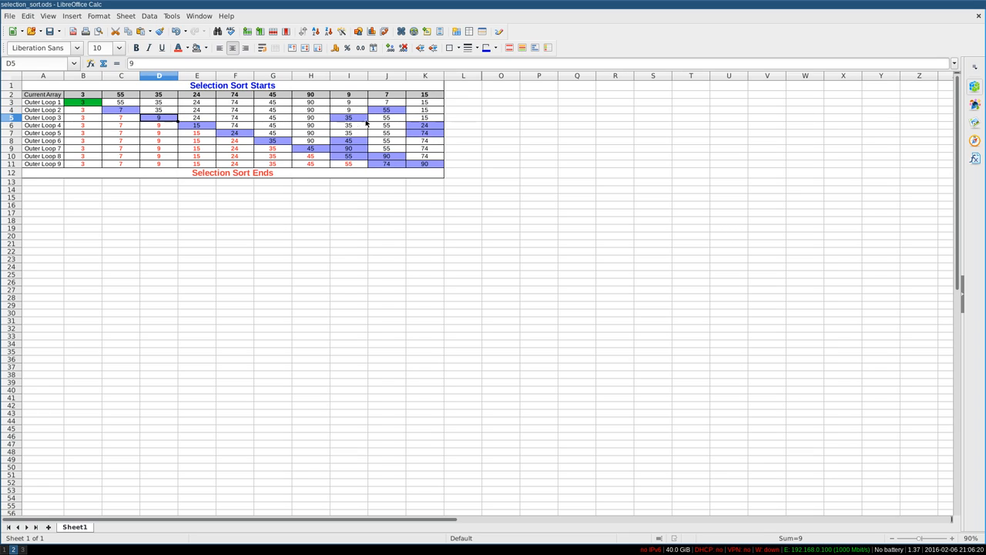
left_click(348, 118)
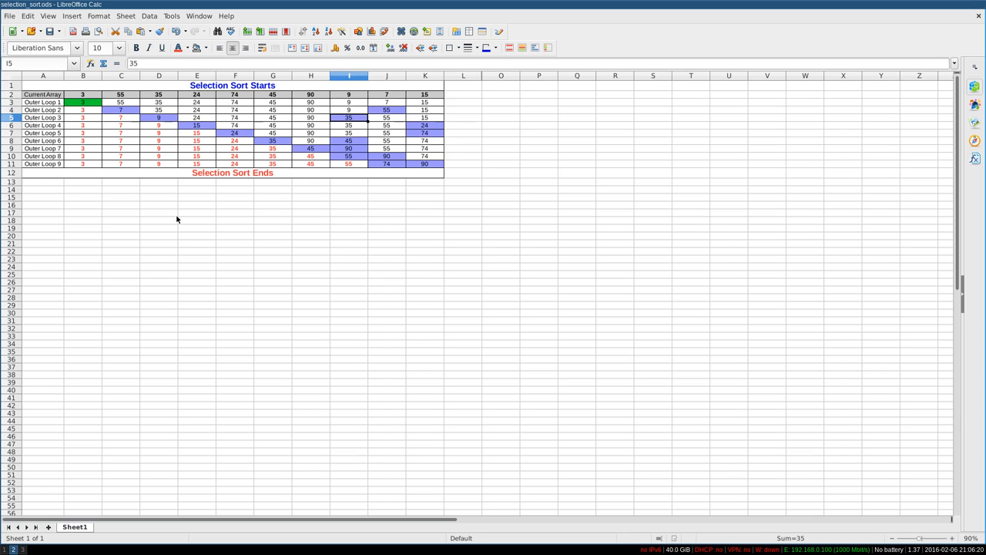
left_click(121, 125)
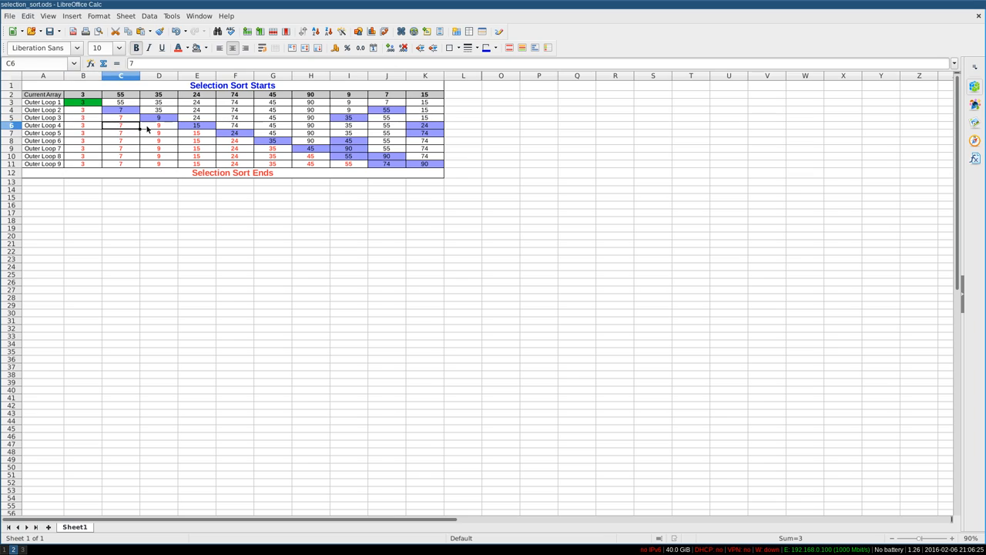
left_click(158, 125)
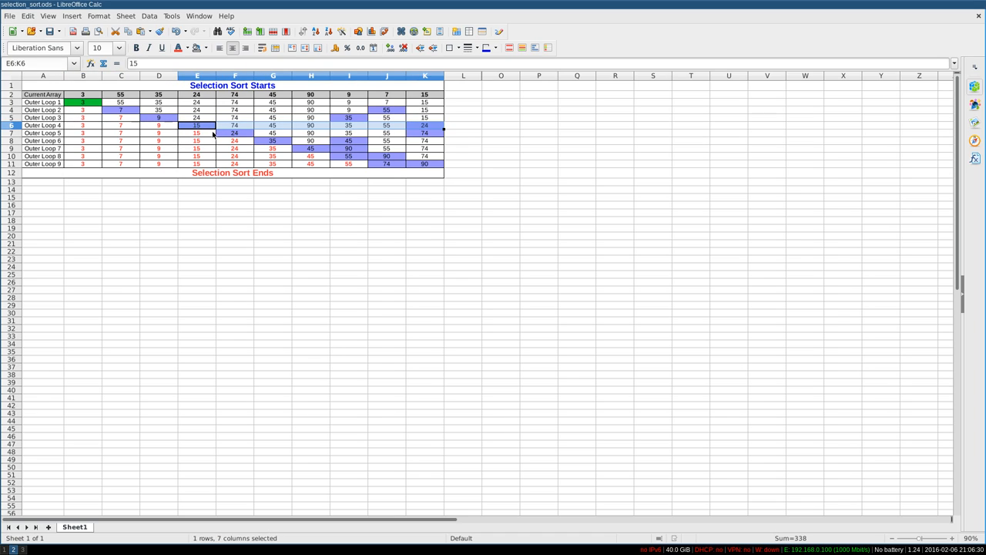
left_click(235, 132)
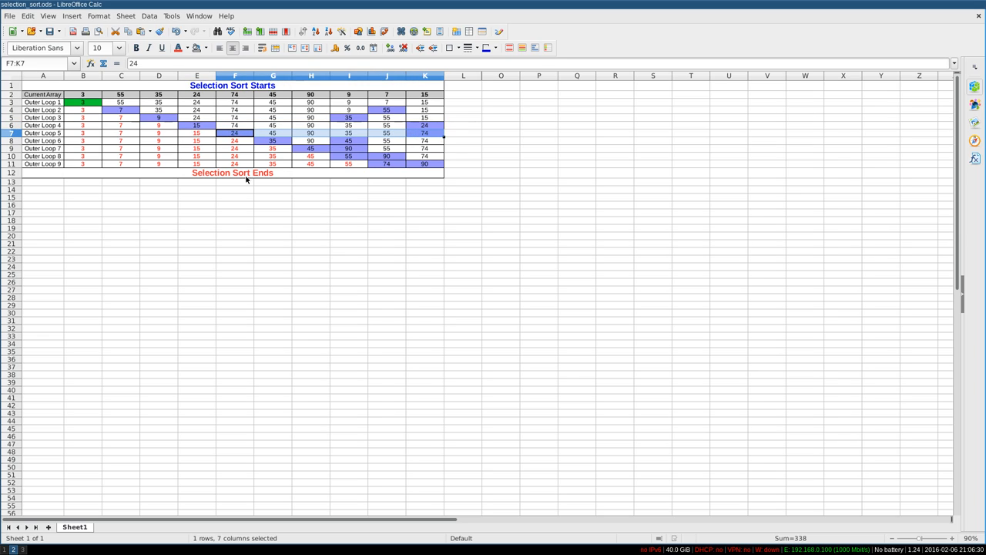
left_click(273, 140)
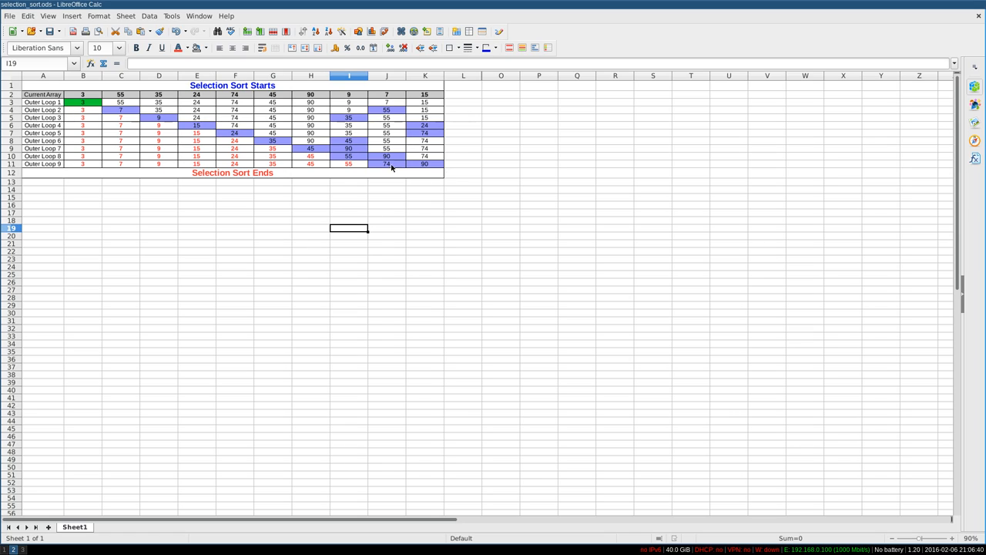
mouse_move(445, 286)
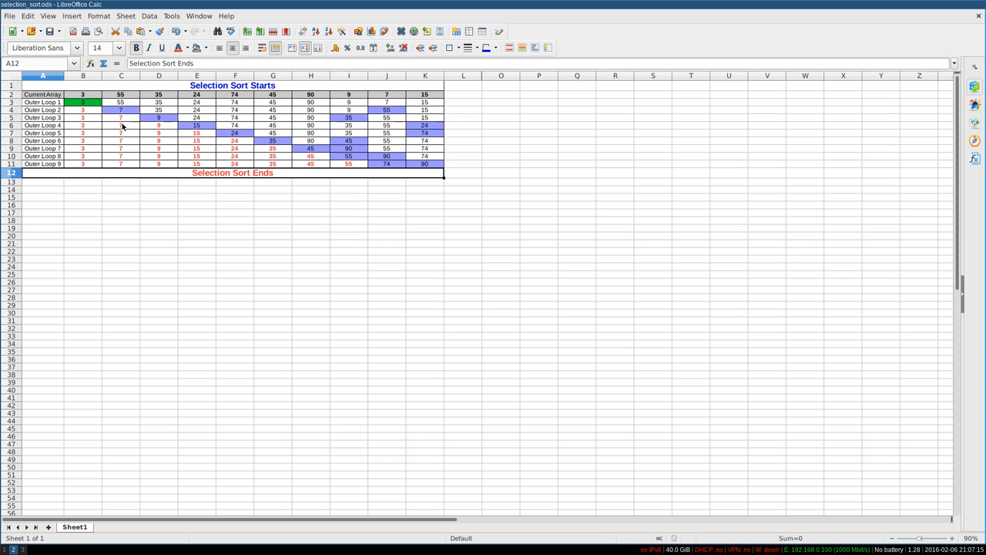
mouse_move(118, 118)
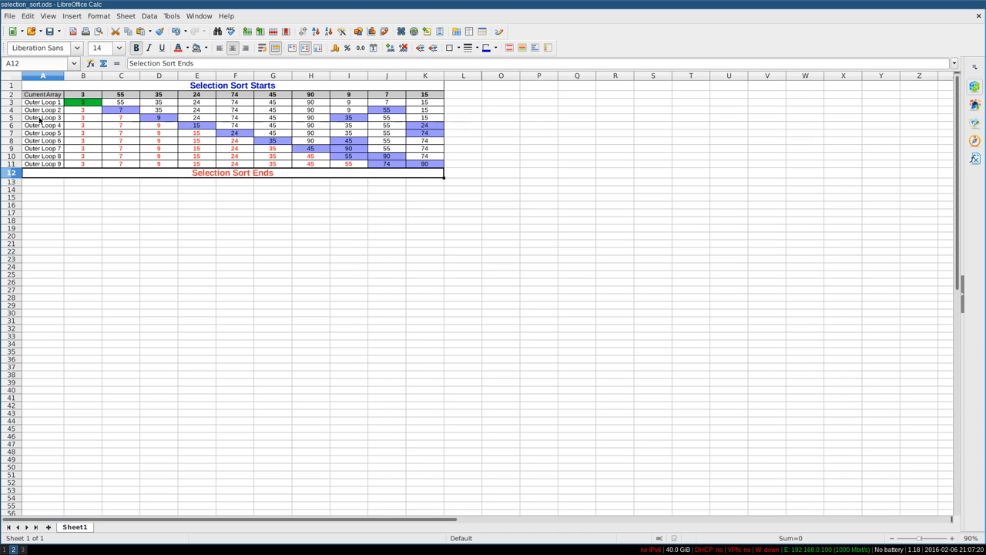
left_click(11, 109)
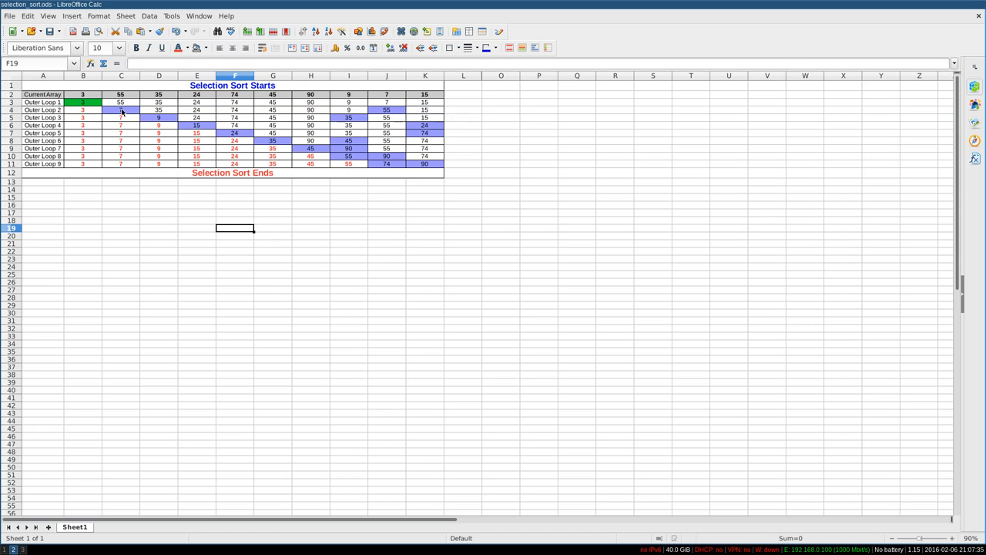
left_click(120, 102)
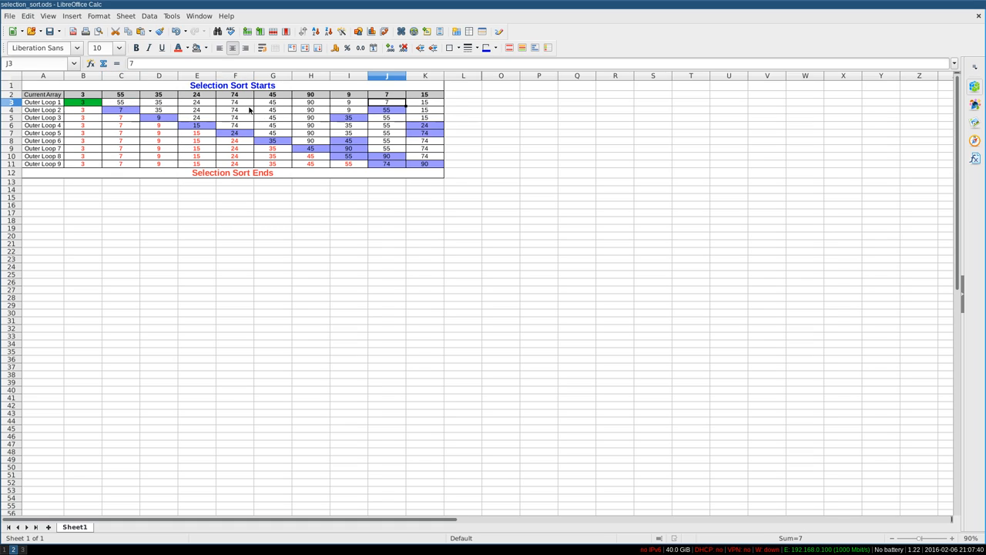
mouse_move(107, 117)
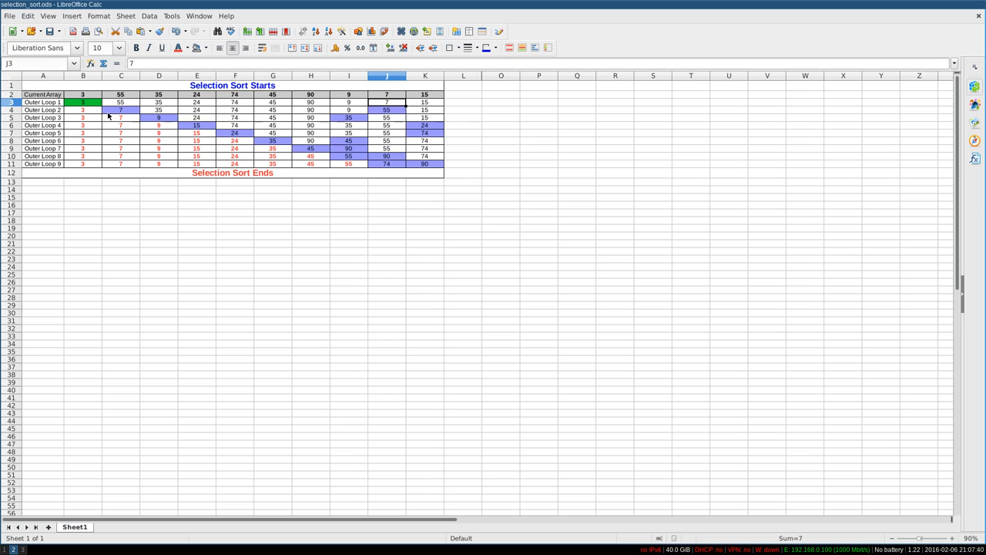
mouse_move(391, 114)
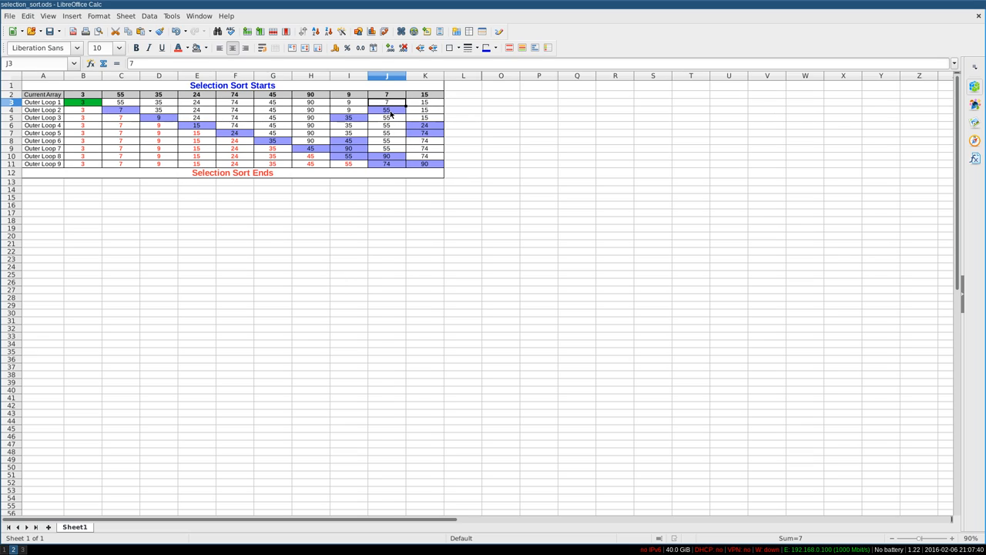
mouse_move(357, 385)
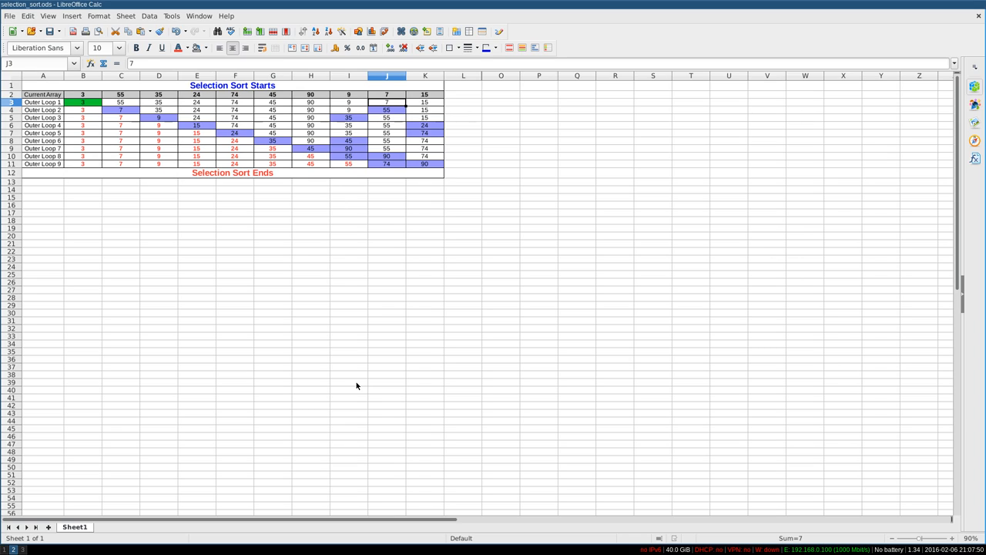
mouse_move(456, 80)
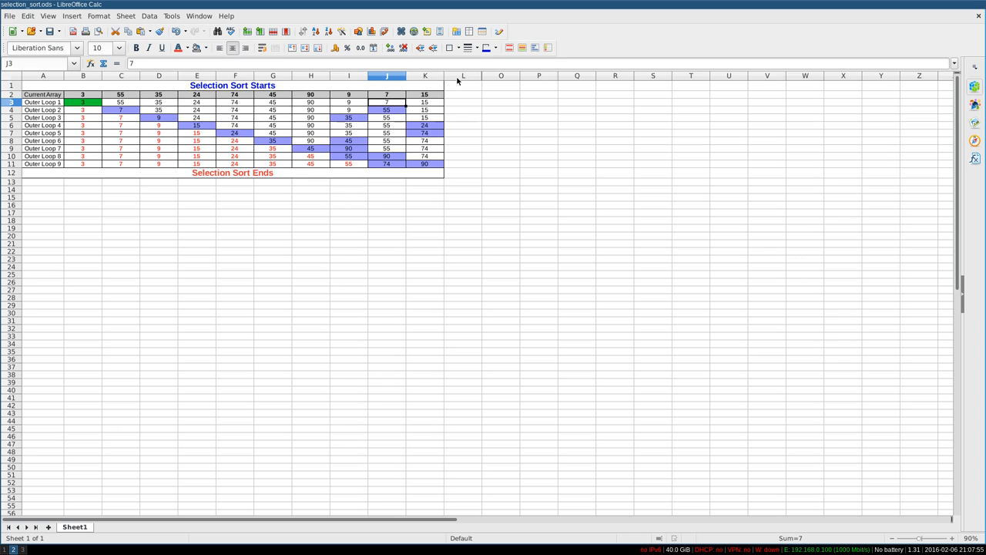
Reveal the notes in columns M–N and review bubble sort's n(n-1)/2 comparisons and n(n-1)/4 assignments.
right_click(462, 76)
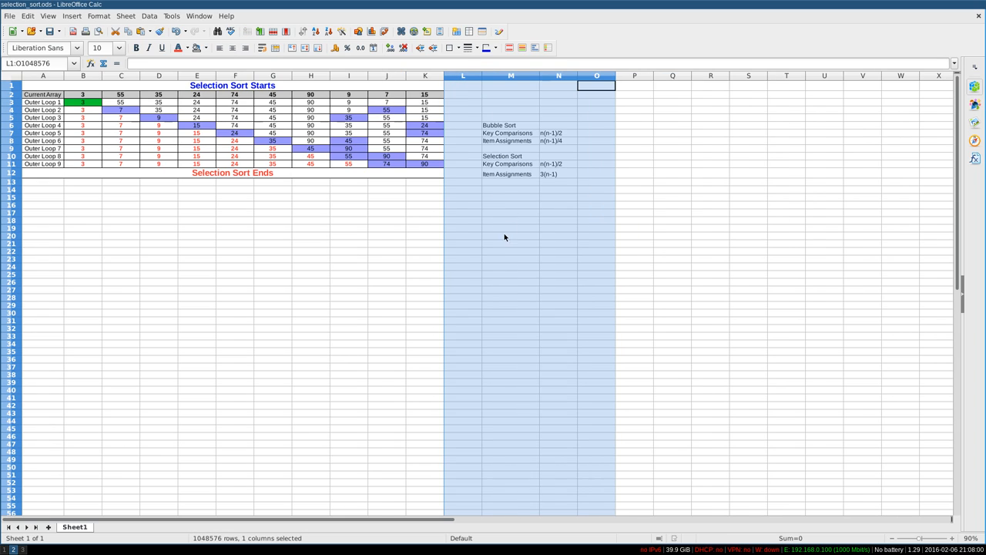
left_click(508, 133)
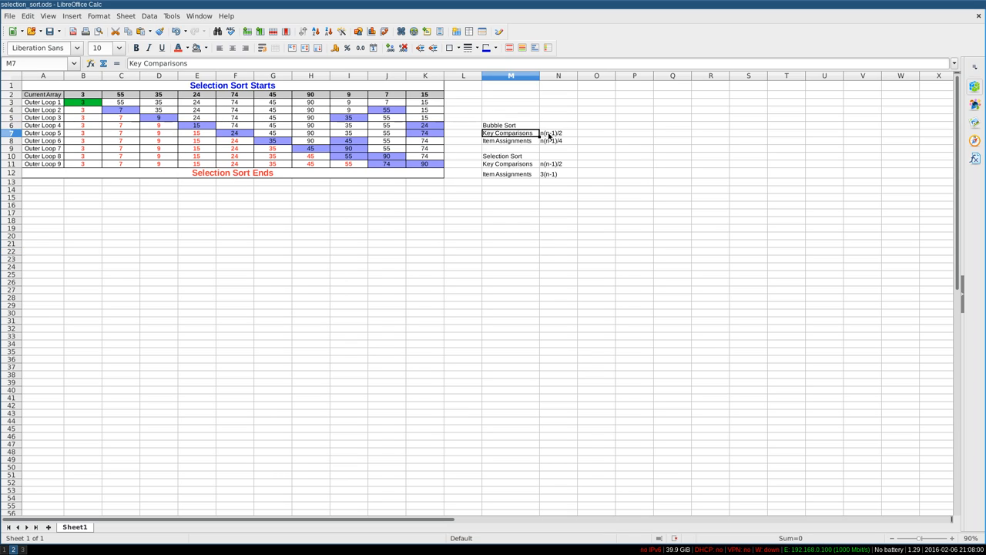
mouse_move(561, 139)
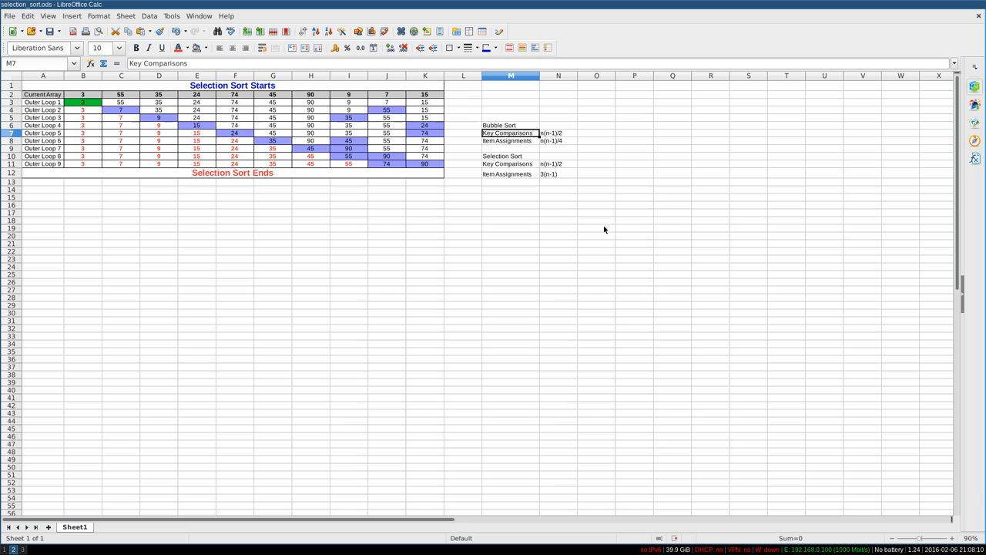
mouse_move(595, 234)
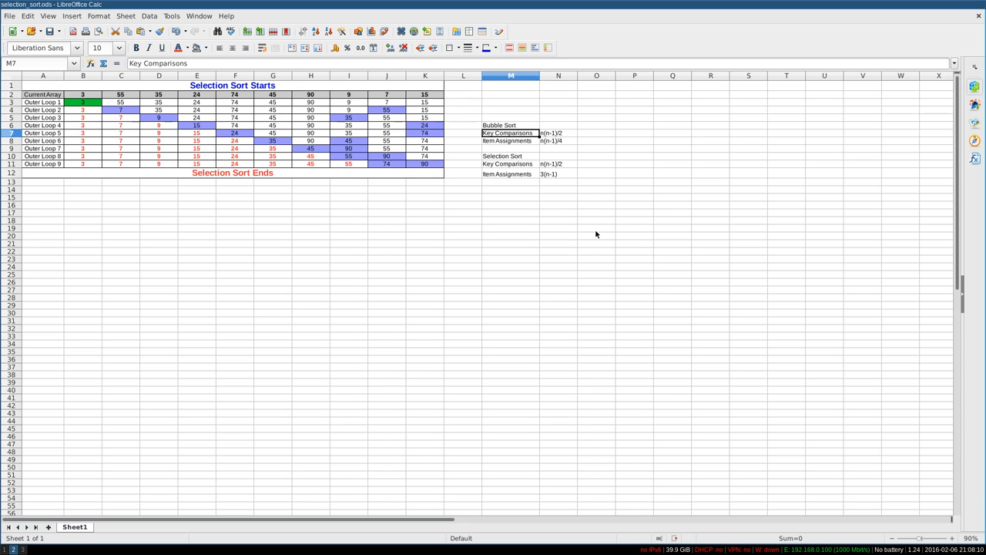
mouse_move(540, 148)
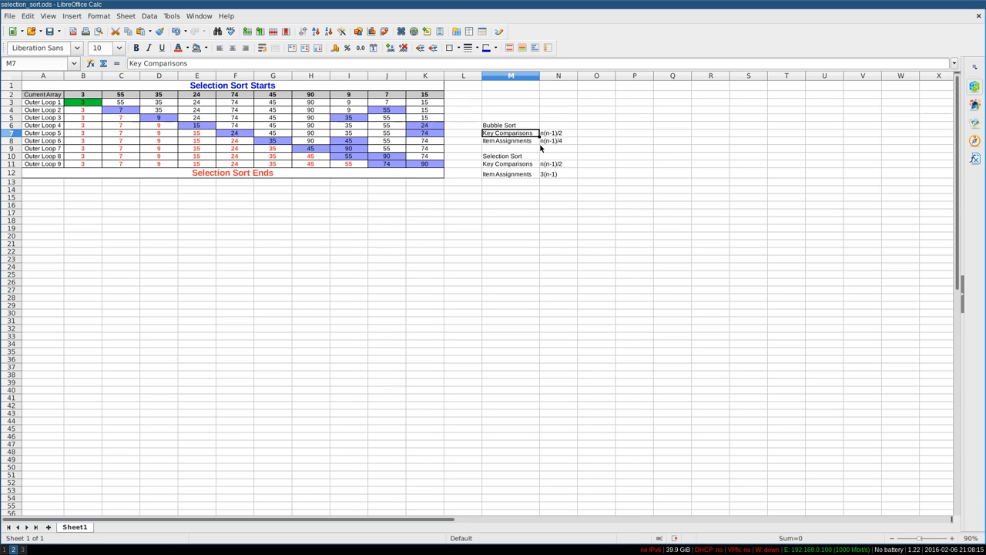
mouse_move(546, 148)
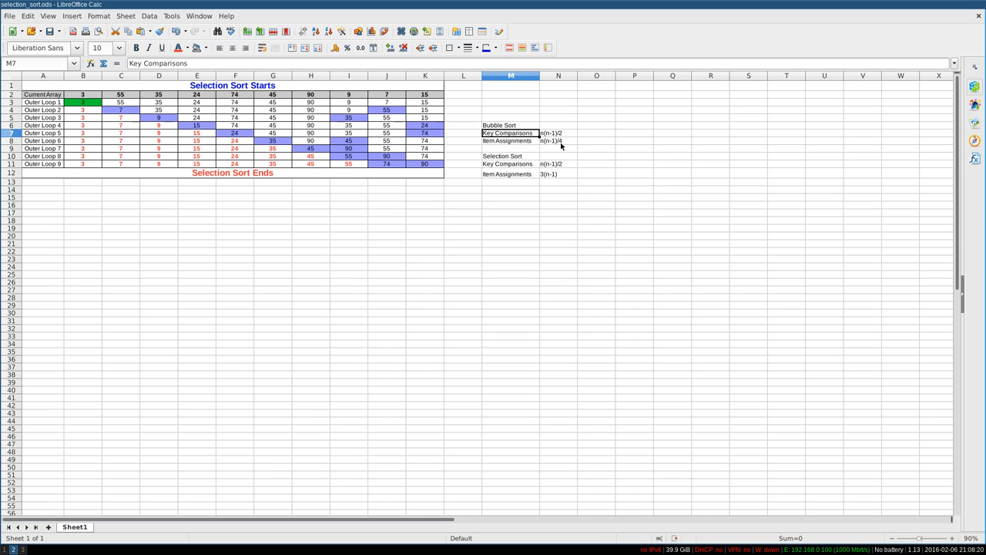
left_click(558, 133)
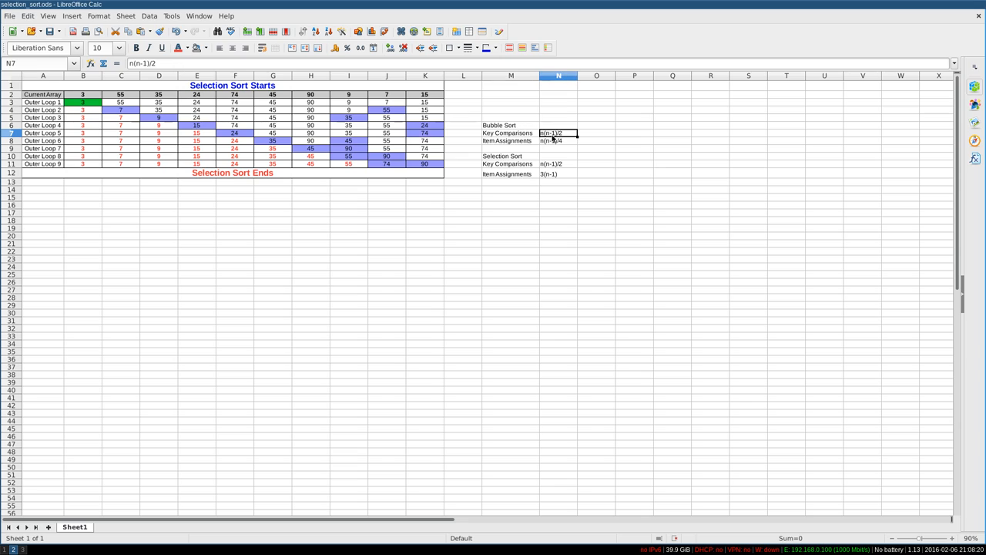
left_click(558, 140)
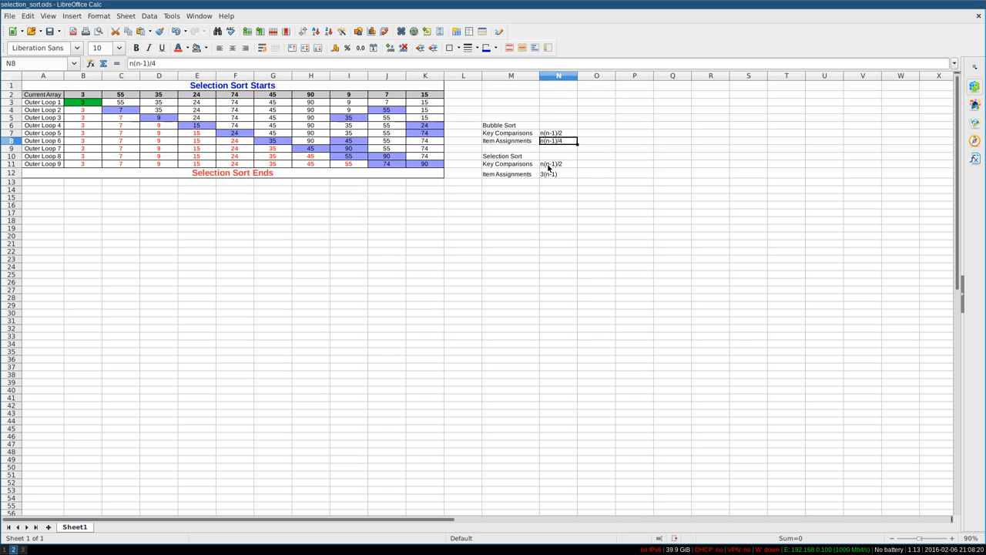
Review selection sort's Key Comparisons note, ending on its 3(n-1) item assignments figure.
left_click(510, 163)
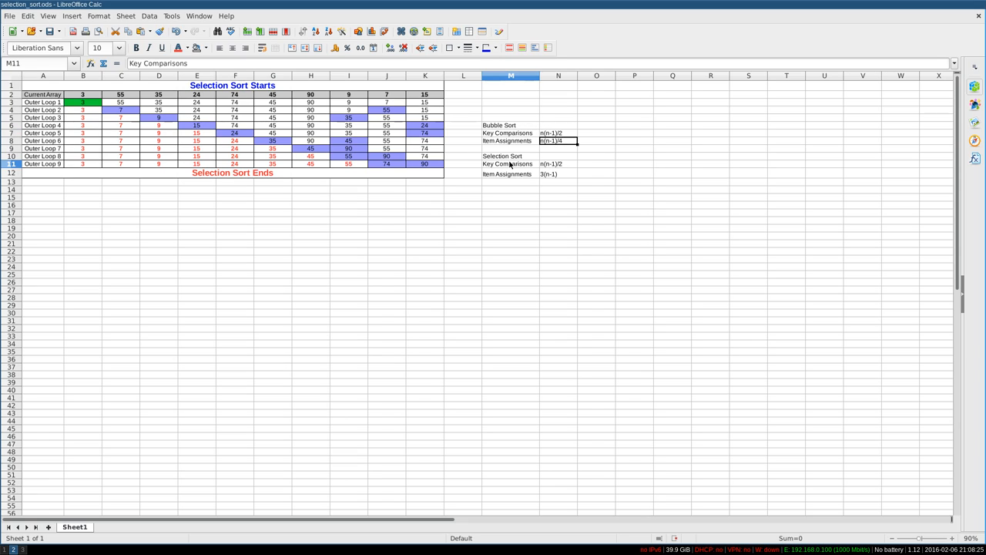
left_click(512, 205)
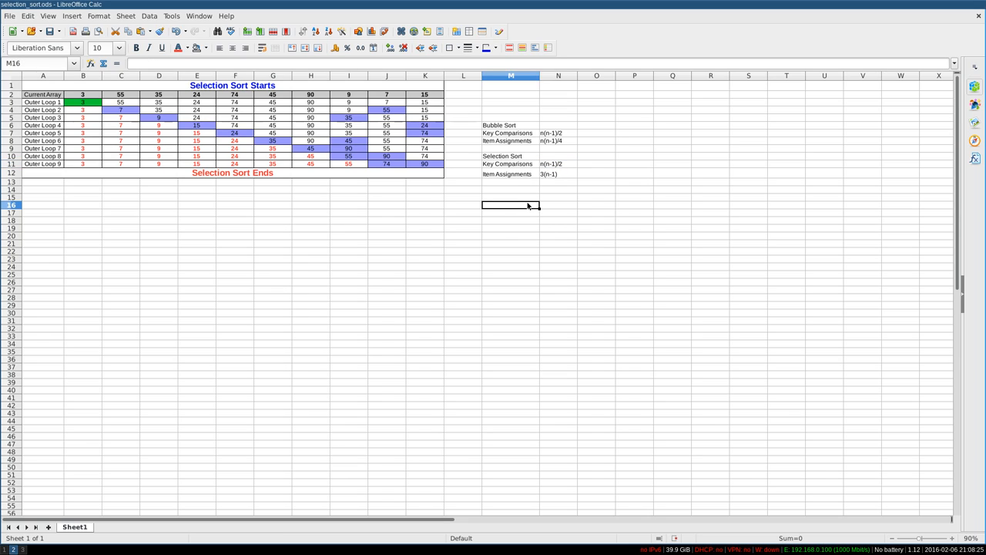
left_click(558, 173)
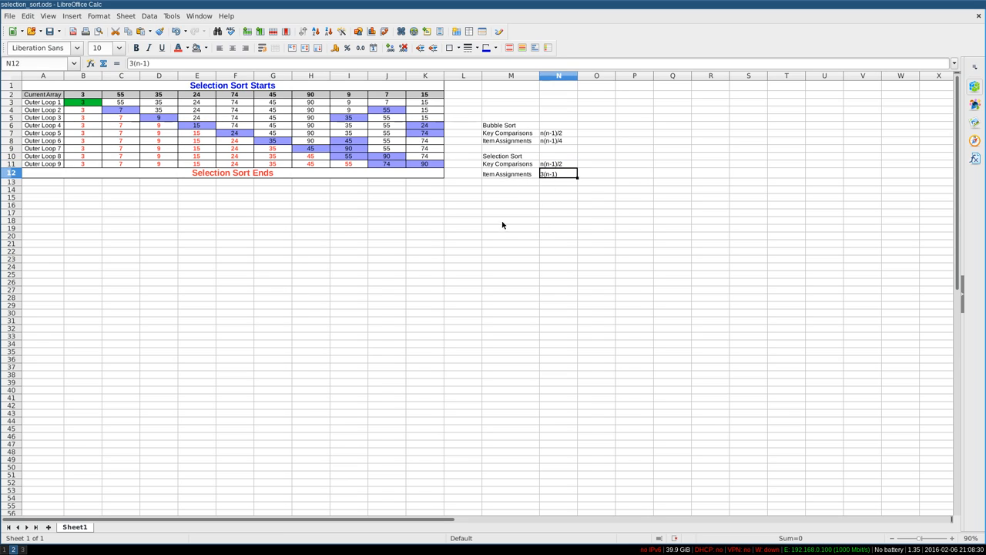
mouse_move(468, 235)
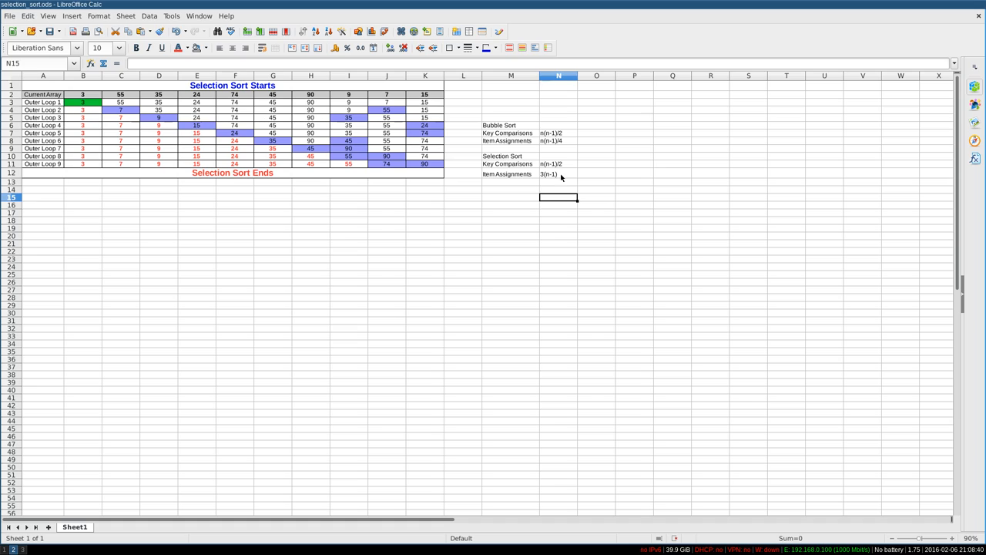
mouse_move(546, 182)
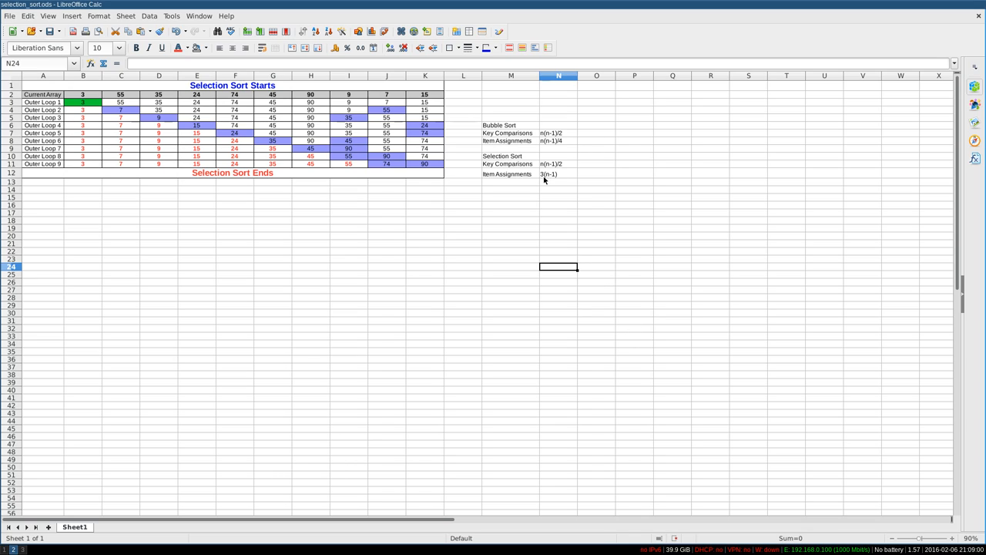
mouse_move(547, 225)
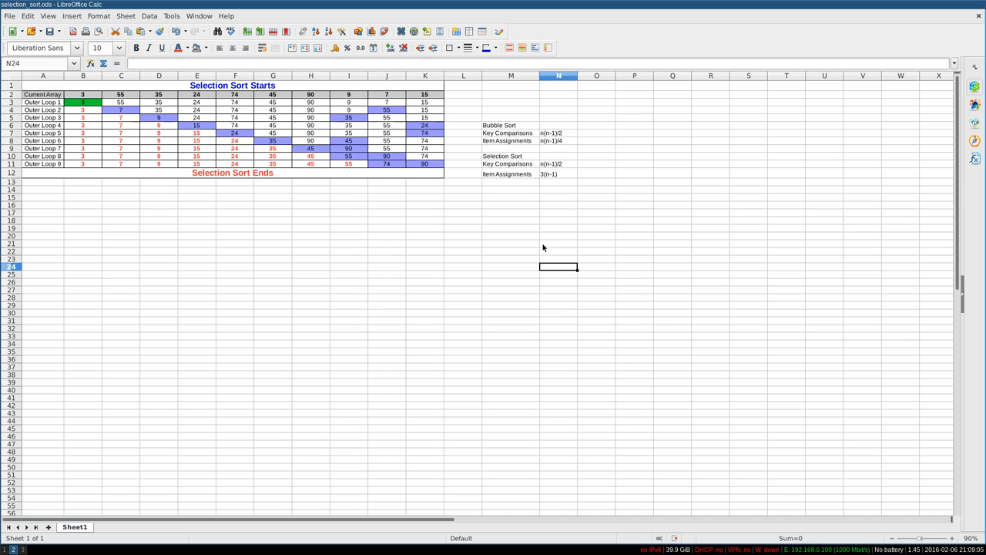
mouse_move(506, 188)
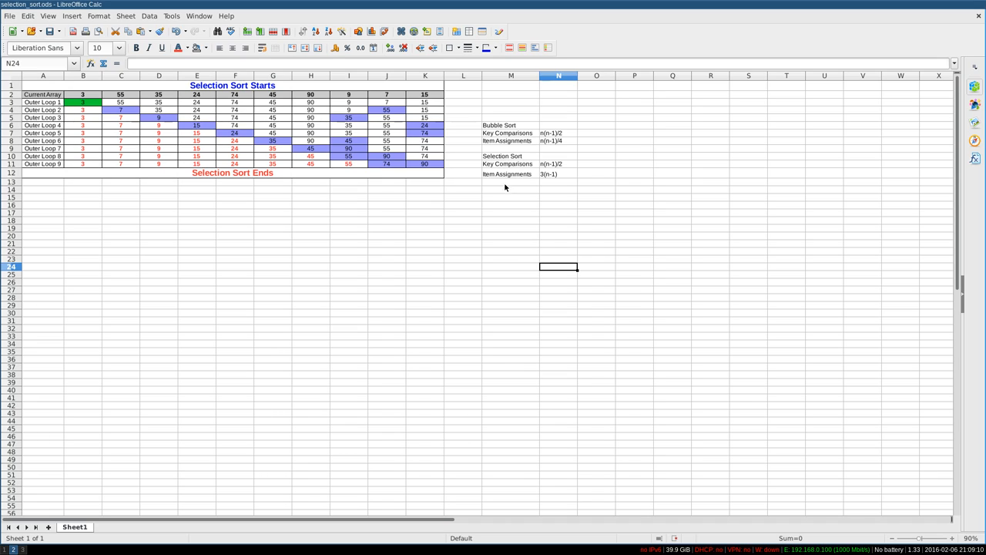
left_click(512, 213)
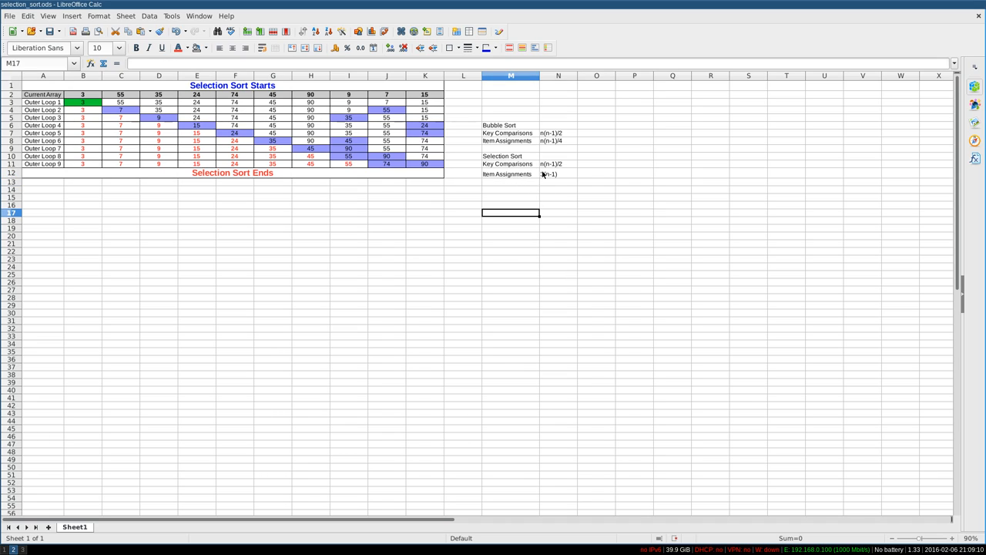
left_click(558, 164)
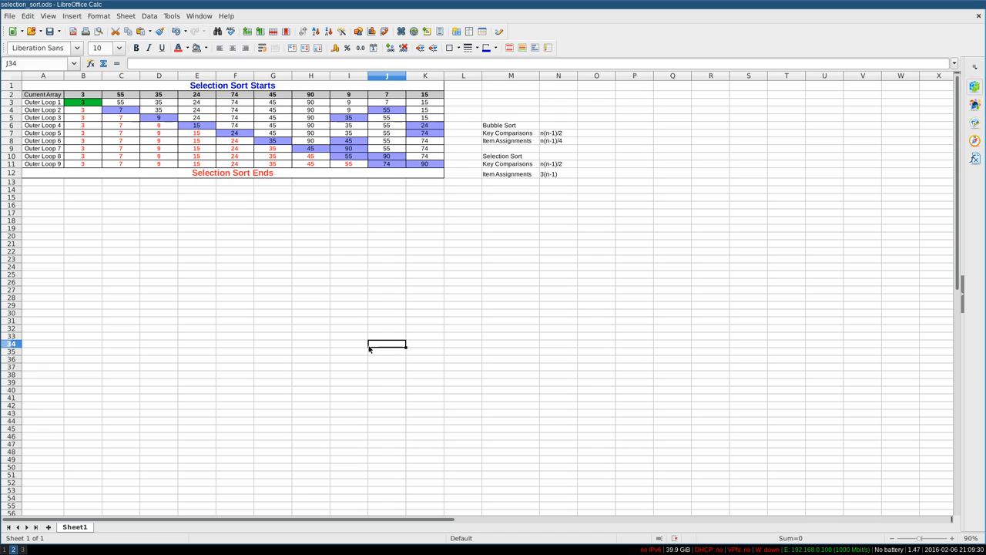
mouse_move(324, 106)
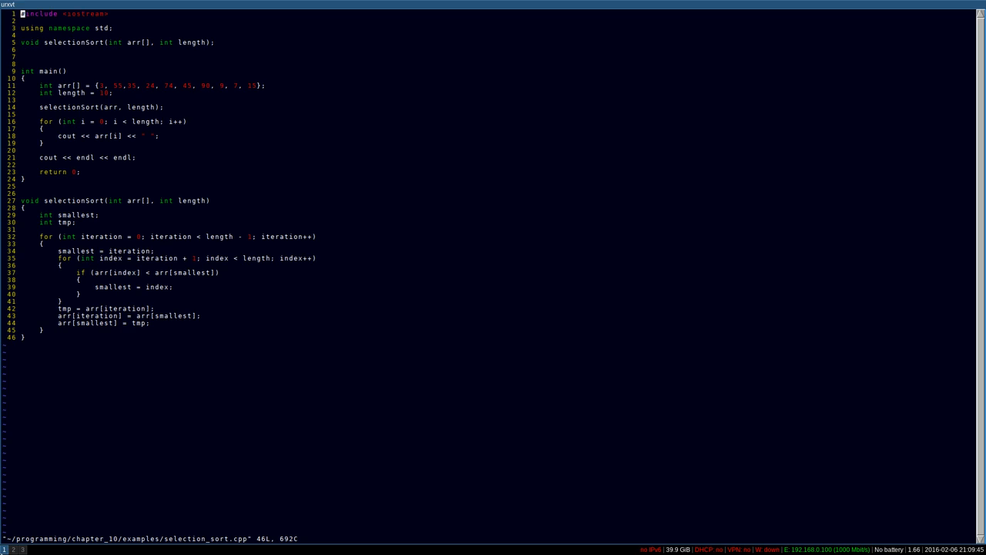
mouse_move(173, 464)
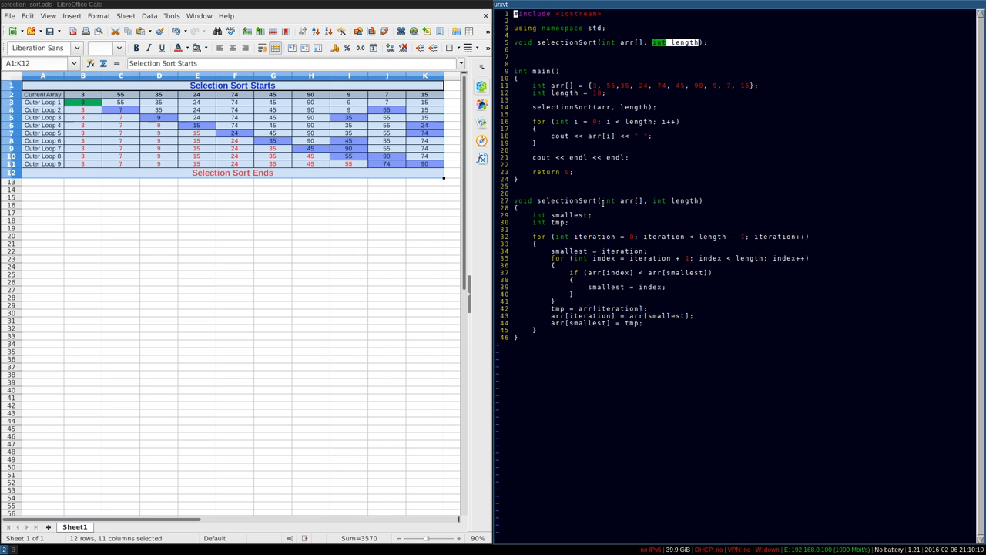
mouse_move(601, 200)
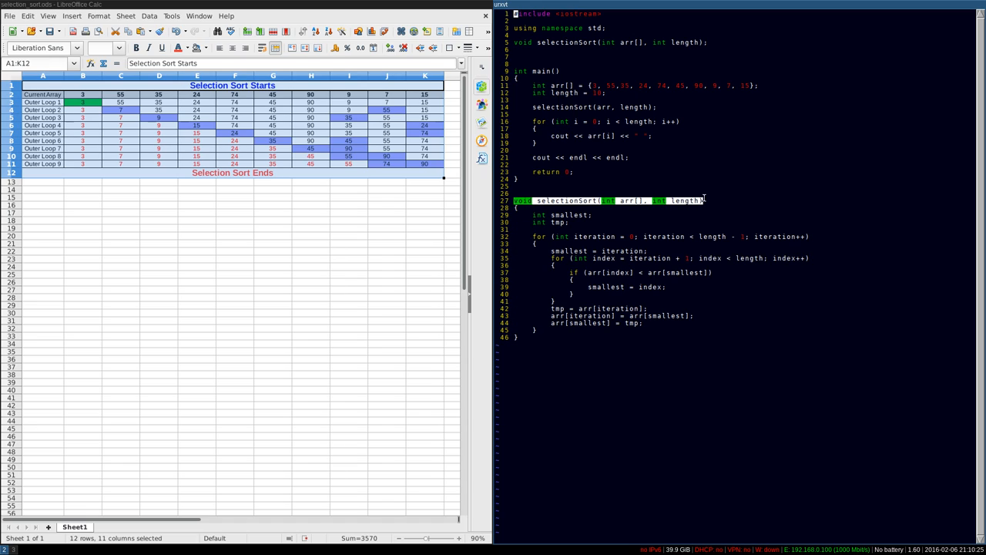
mouse_move(438, 316)
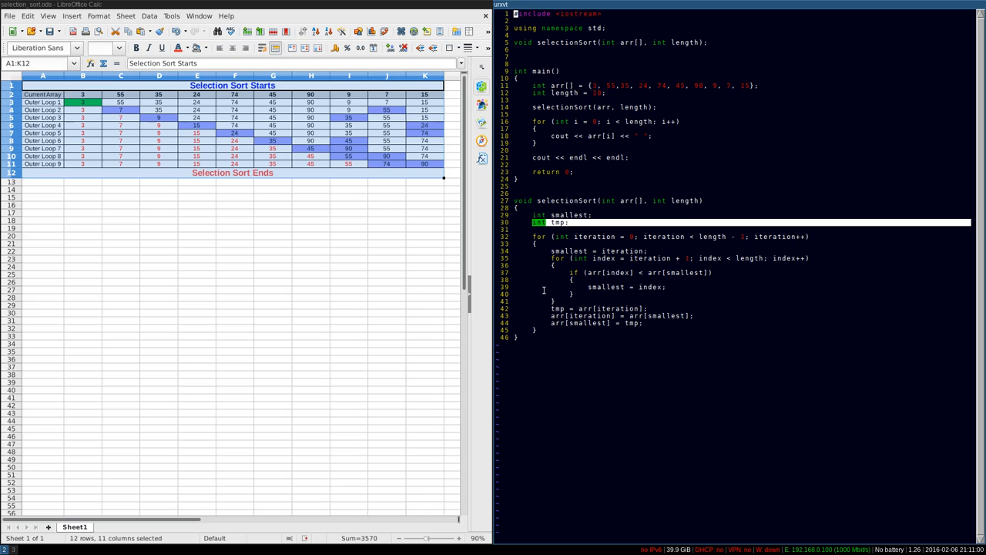
mouse_move(545, 289)
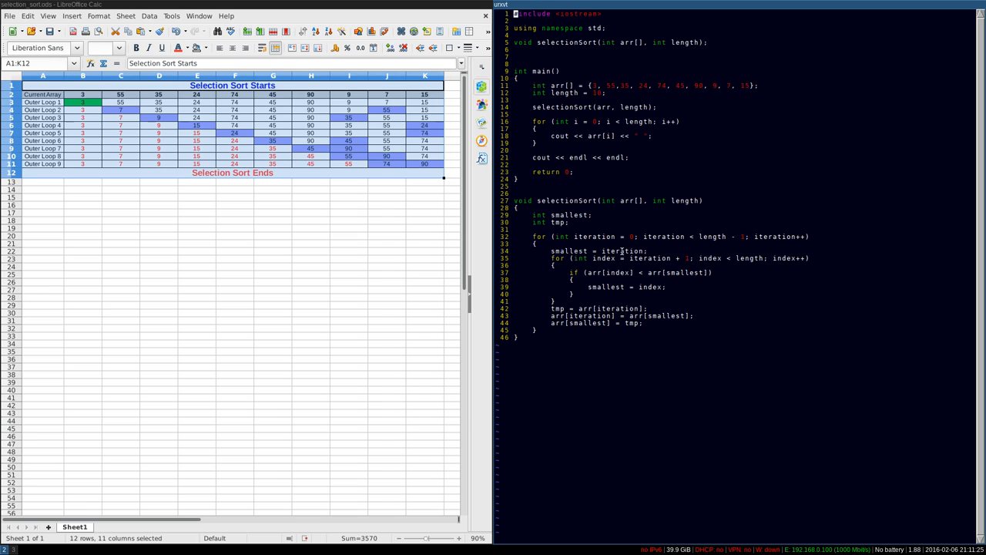
mouse_move(594, 237)
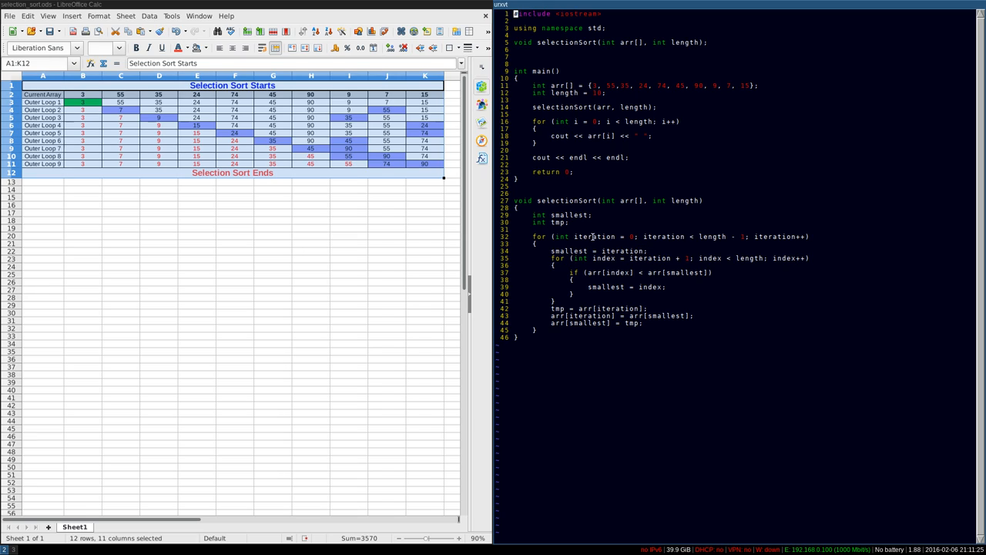
double_click(594, 237)
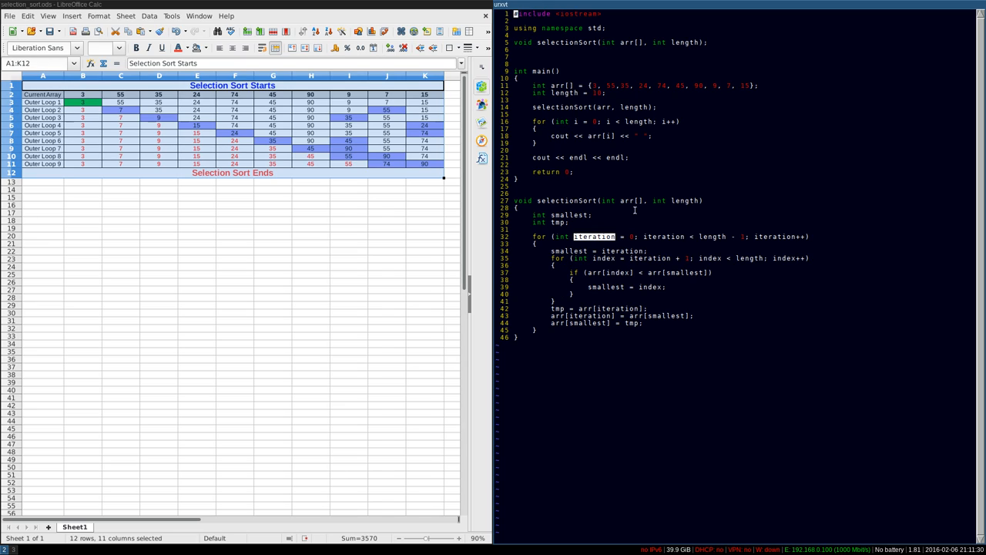
mouse_move(531, 269)
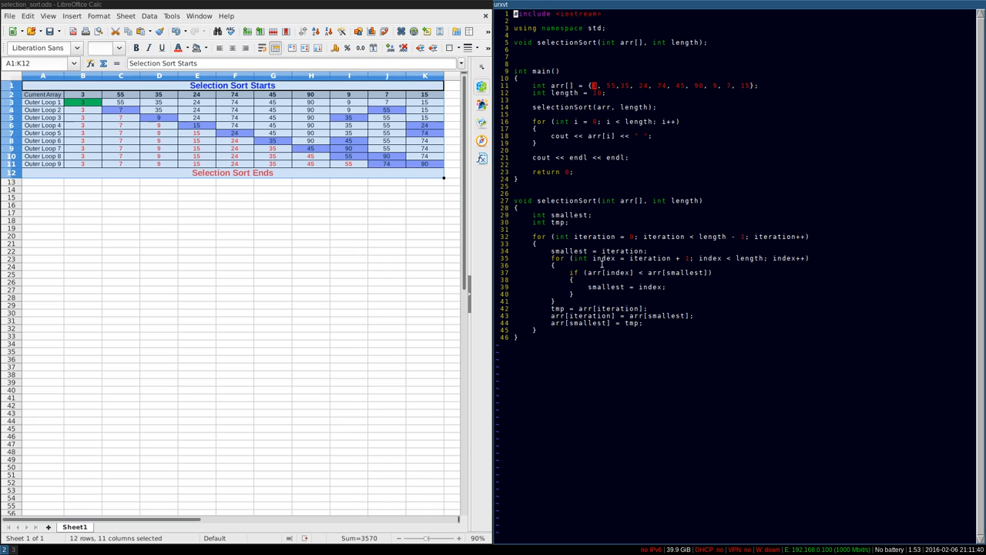
double_click(604, 259)
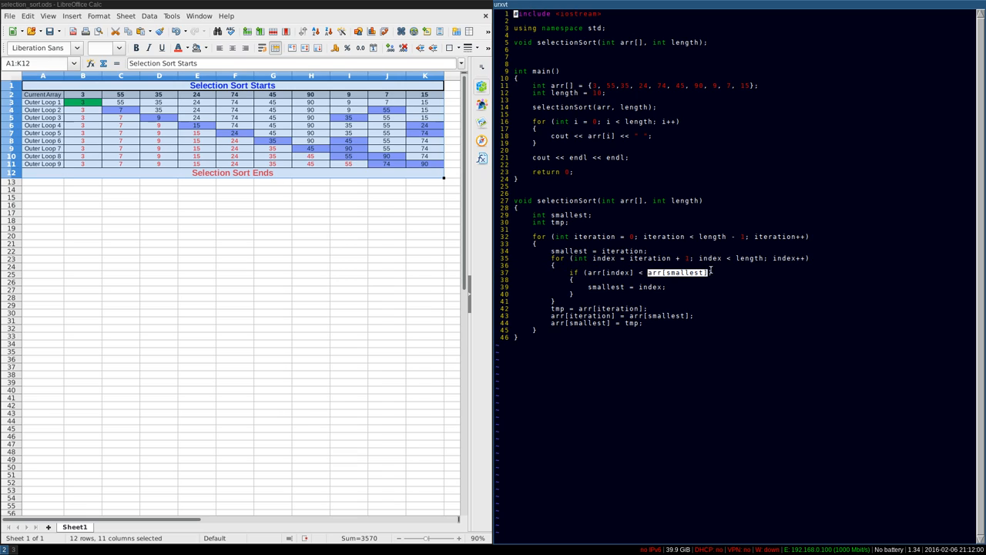
mouse_move(609, 108)
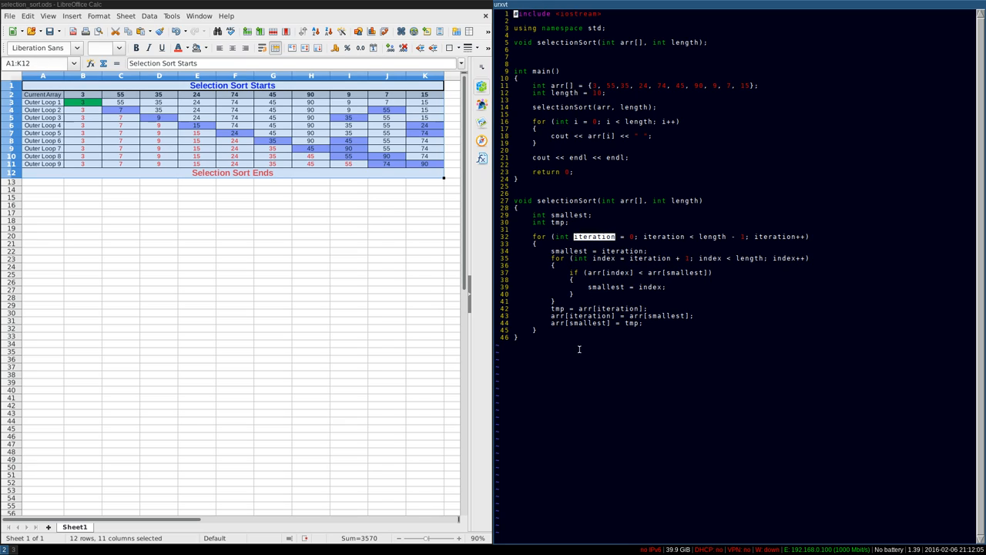
mouse_move(592, 296)
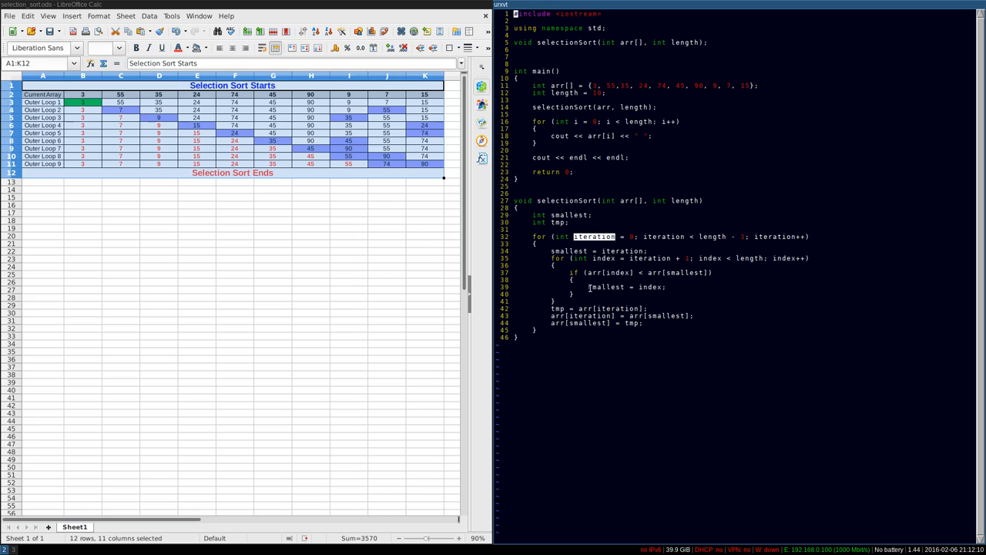
double_click(606, 287)
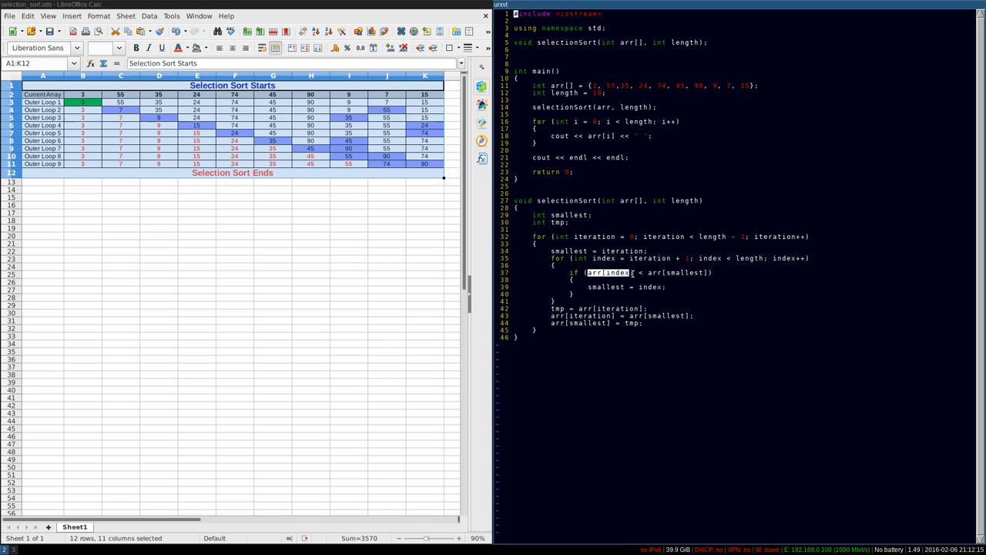
mouse_move(595, 84)
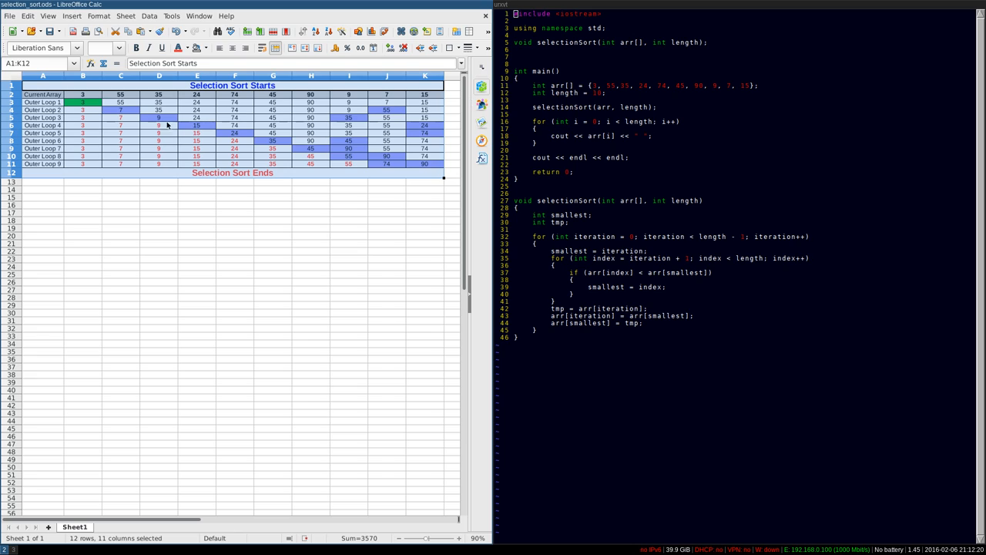
left_click(83, 102)
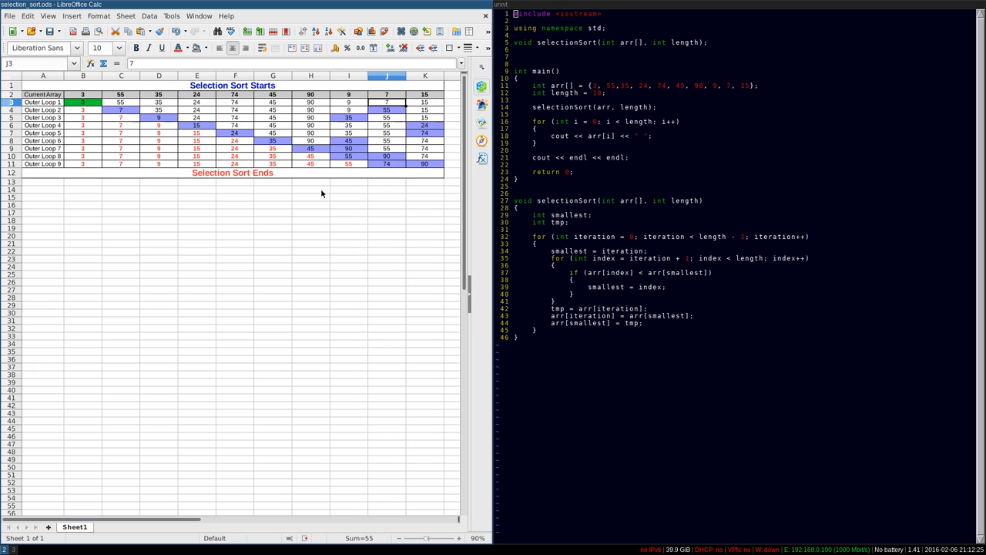
left_click(121, 101)
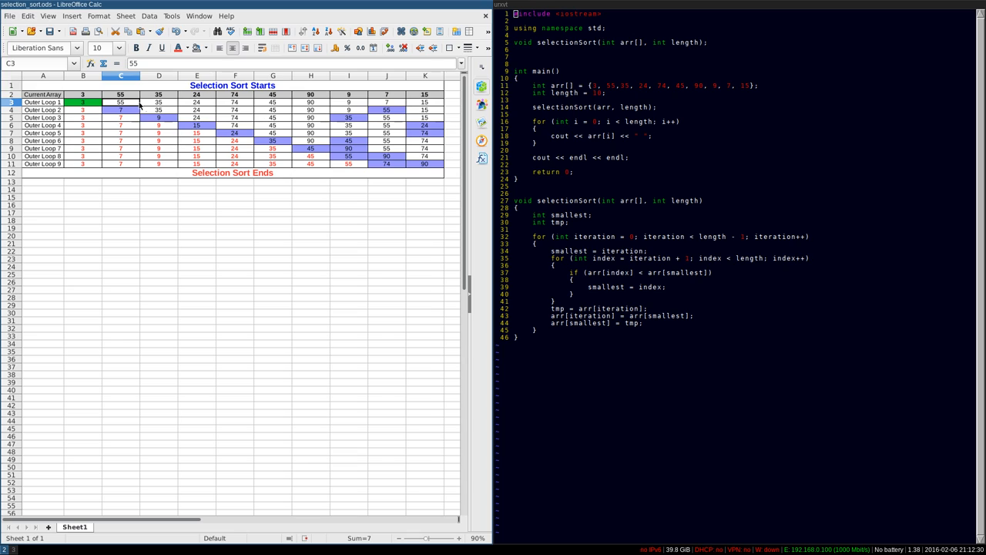
left_click(387, 102)
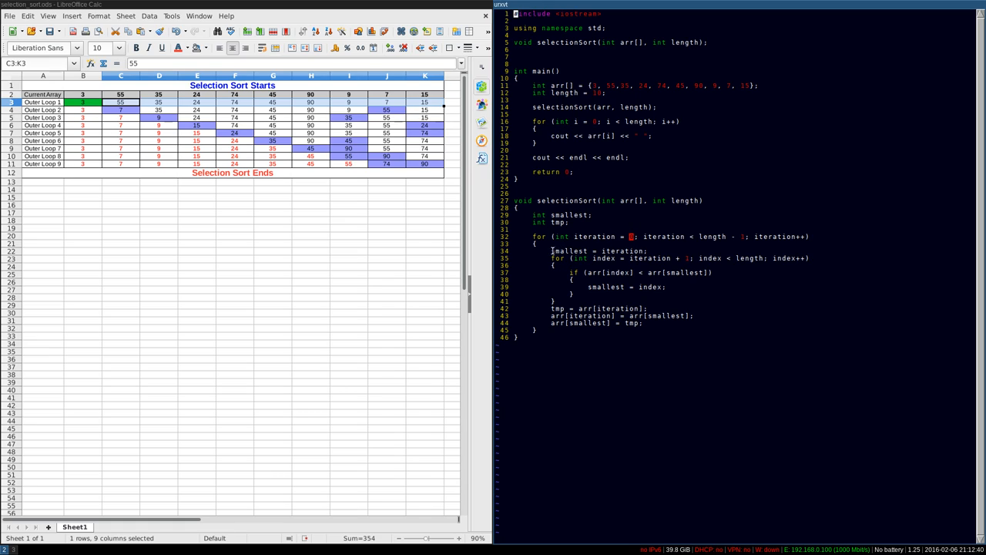
mouse_move(417, 196)
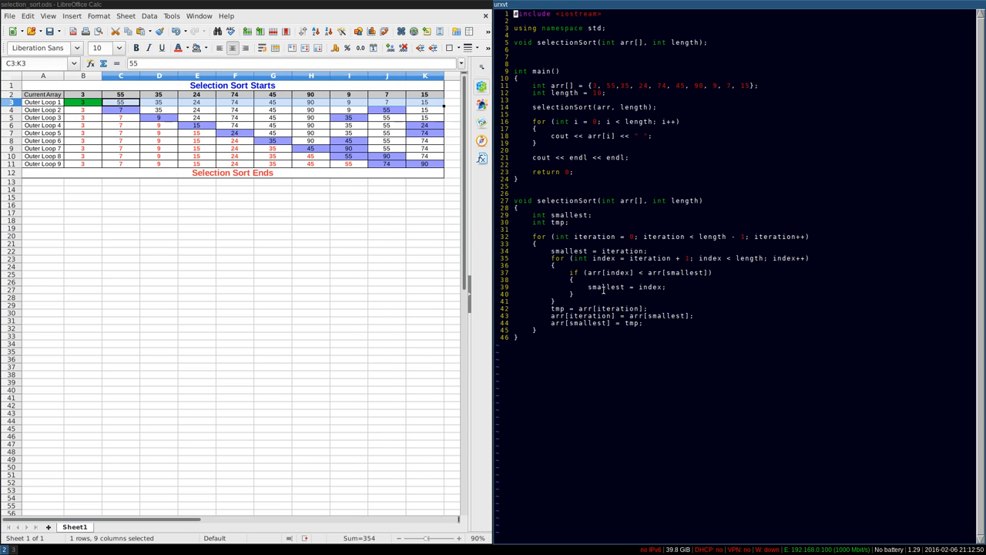
double_click(606, 287)
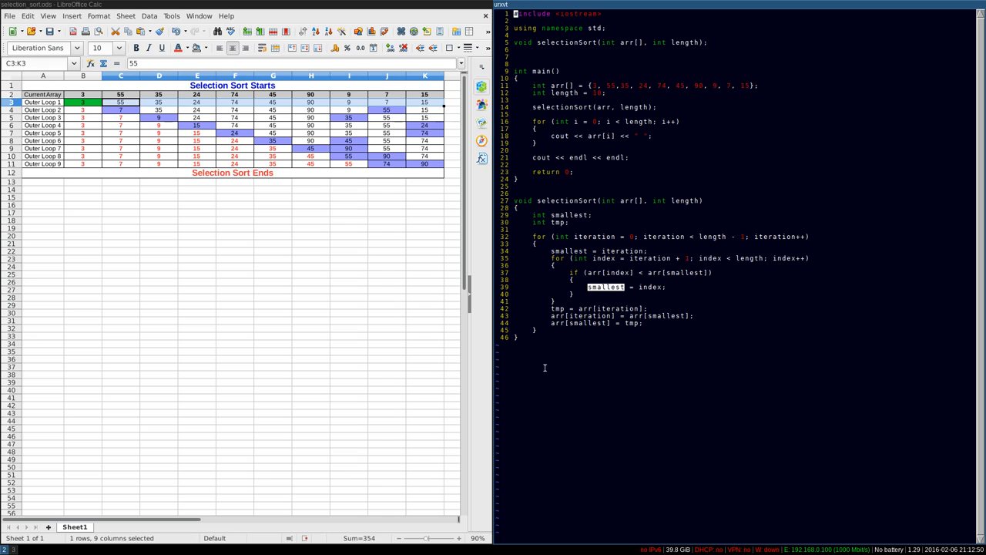
mouse_move(521, 353)
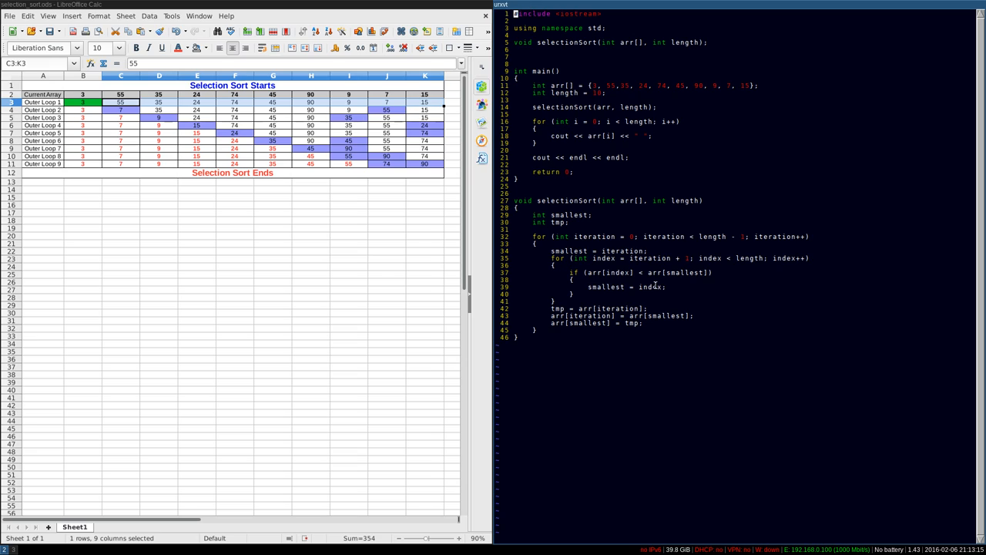
double_click(606, 287)
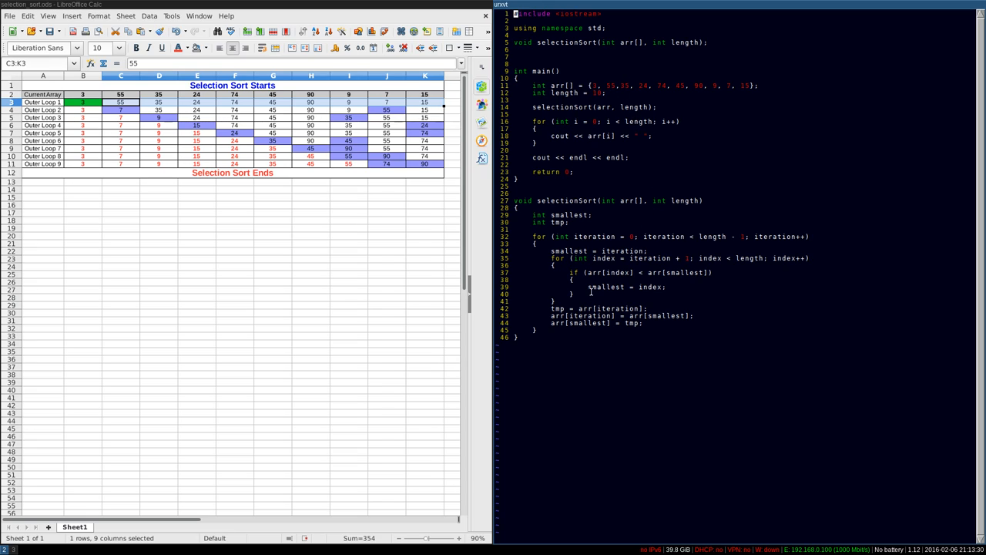
mouse_move(548, 317)
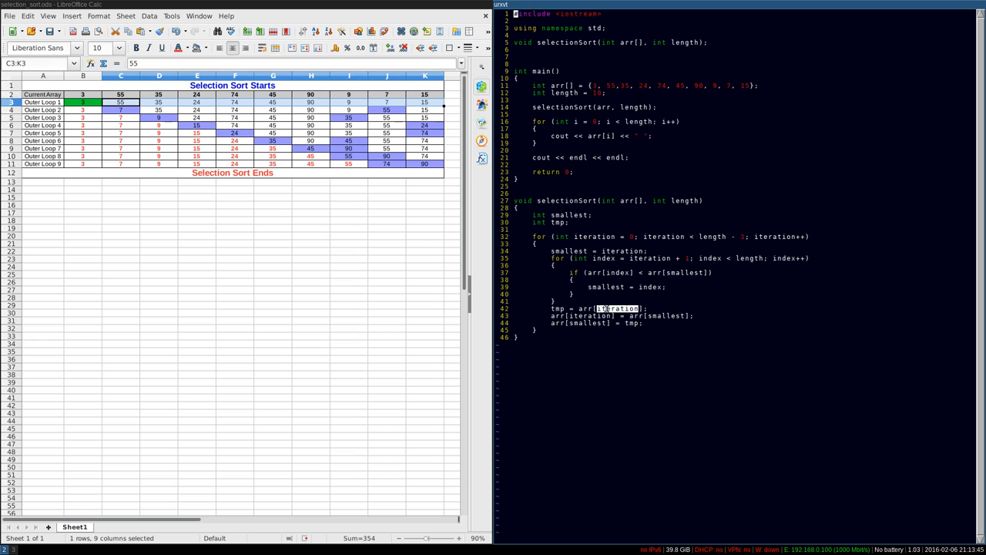
mouse_move(612, 85)
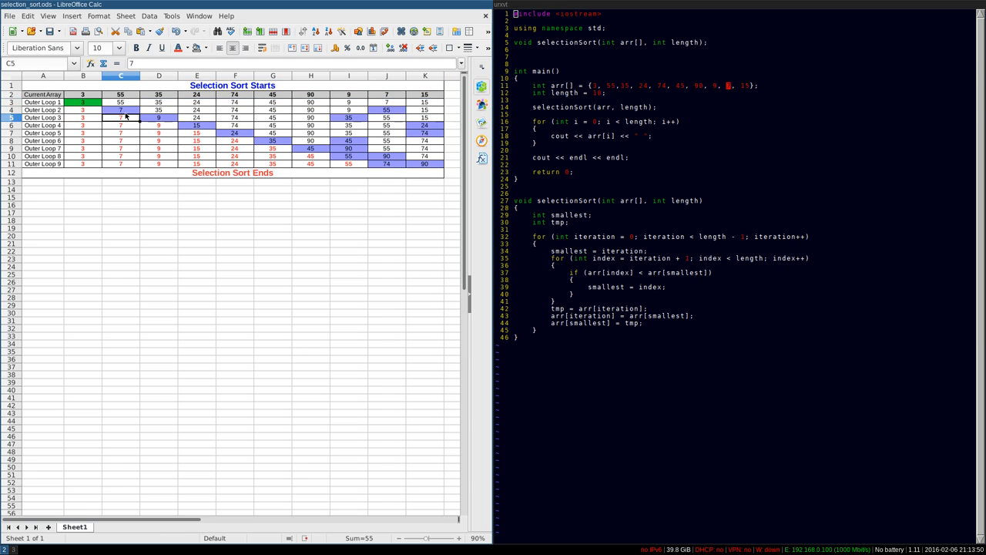
left_click(120, 109)
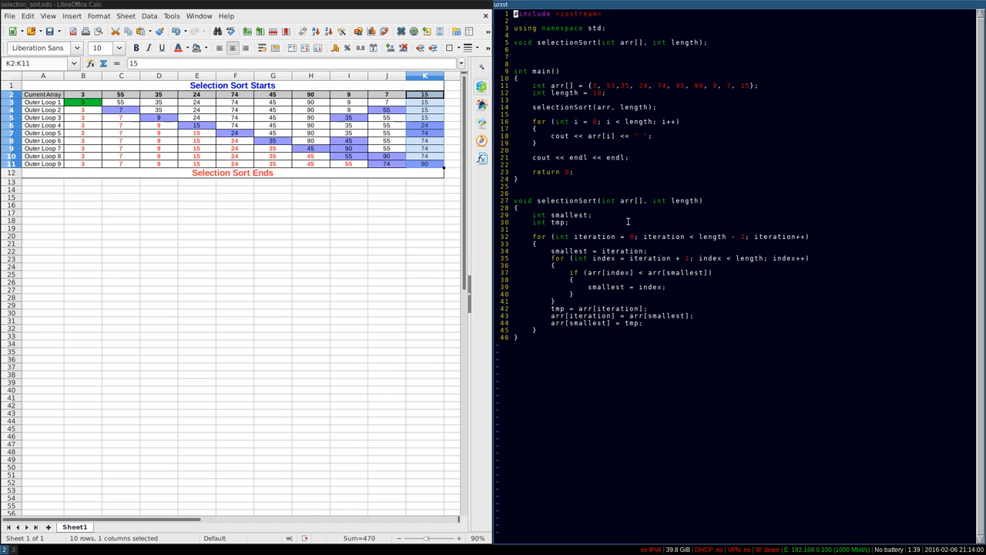
mouse_move(651, 222)
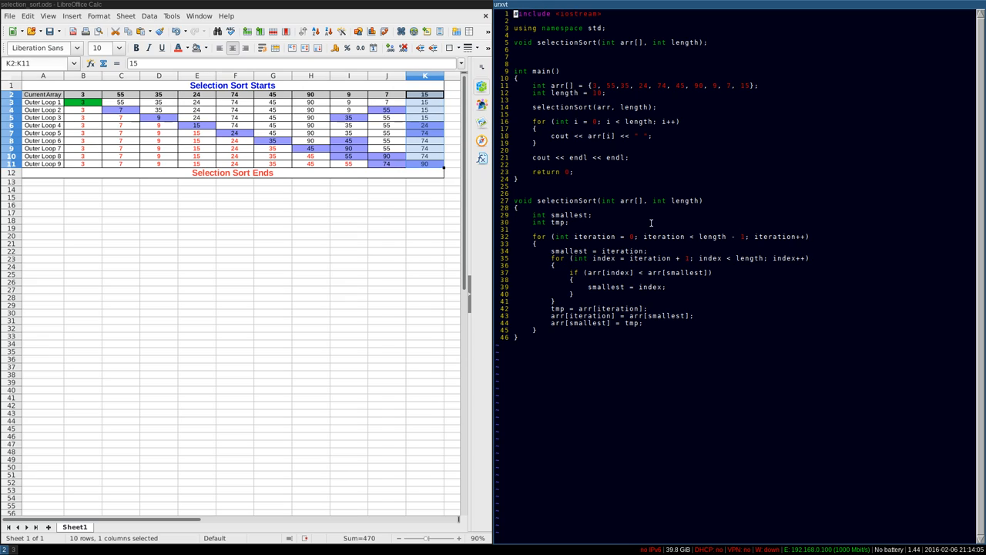
mouse_move(728, 240)
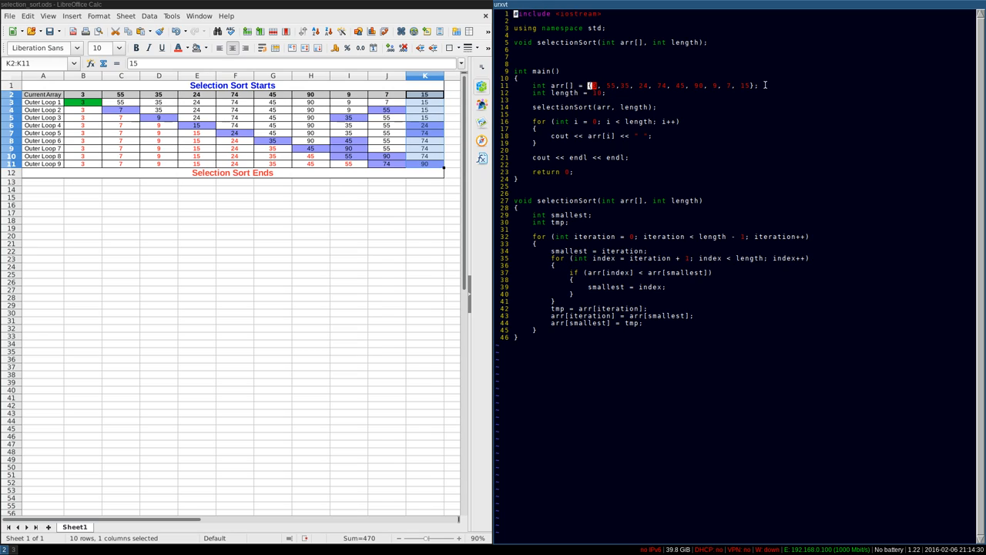
mouse_move(731, 471)
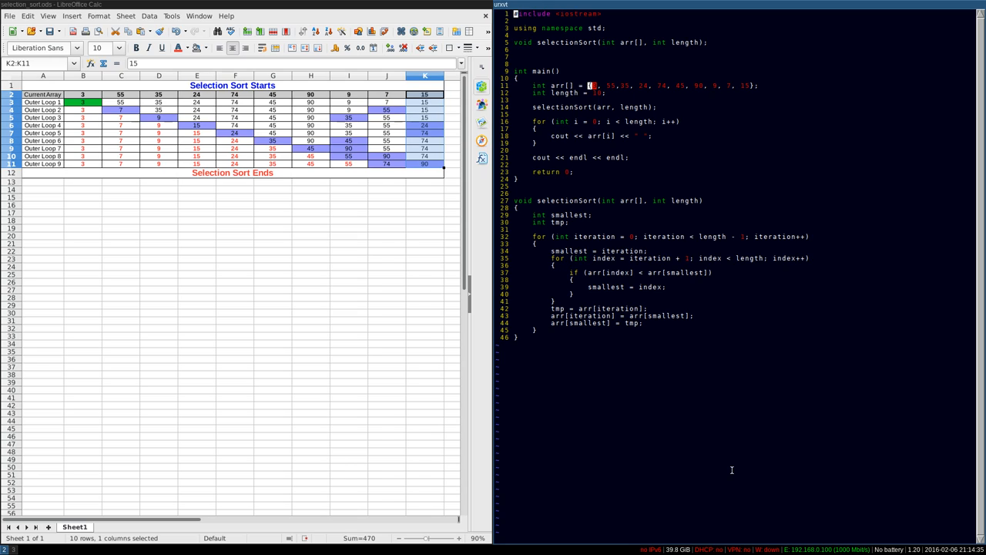
mouse_move(533, 236)
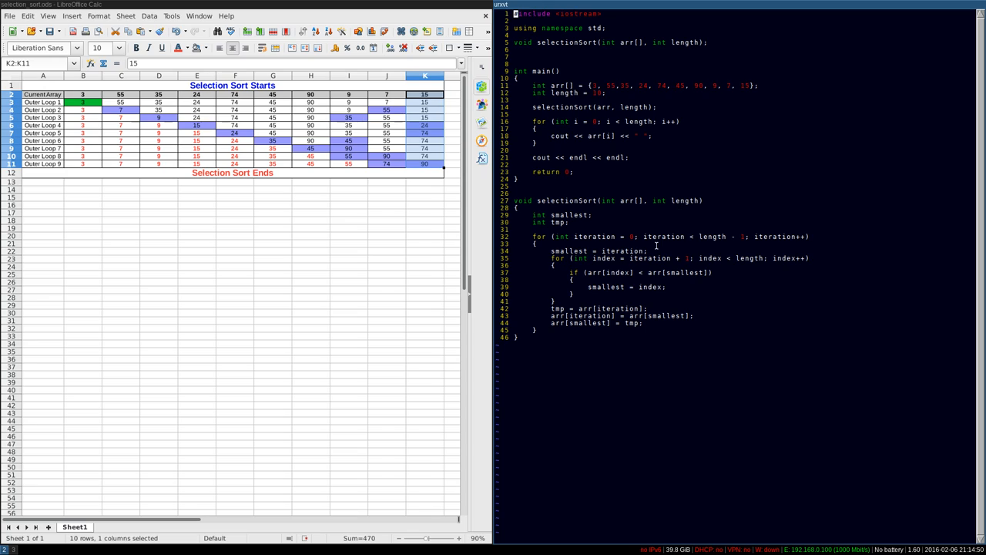
mouse_move(515, 297)
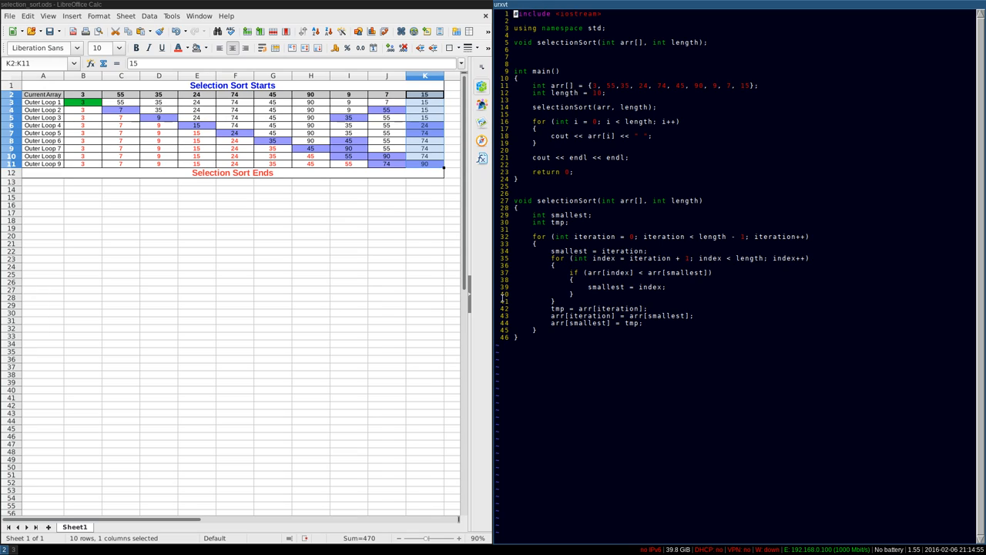
mouse_move(603, 364)
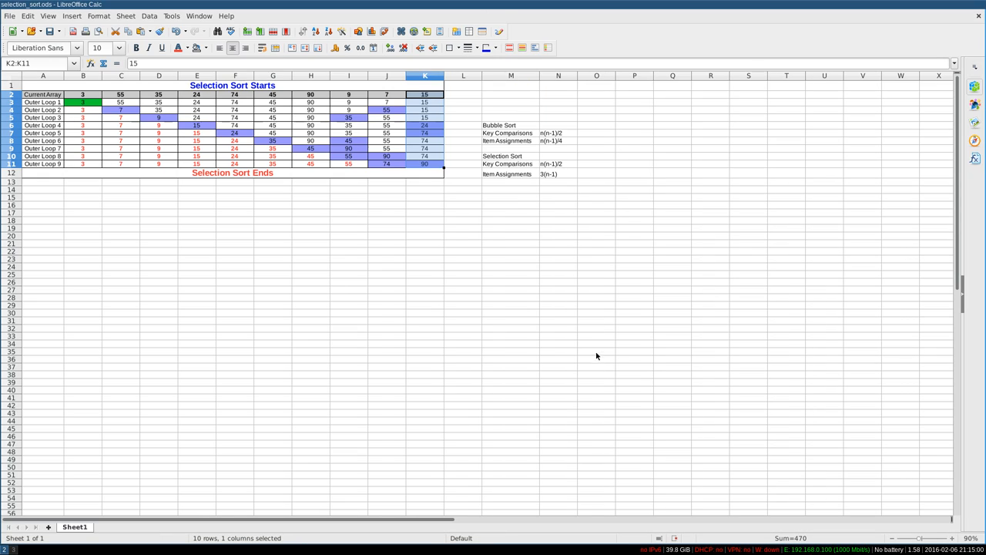
mouse_move(527, 177)
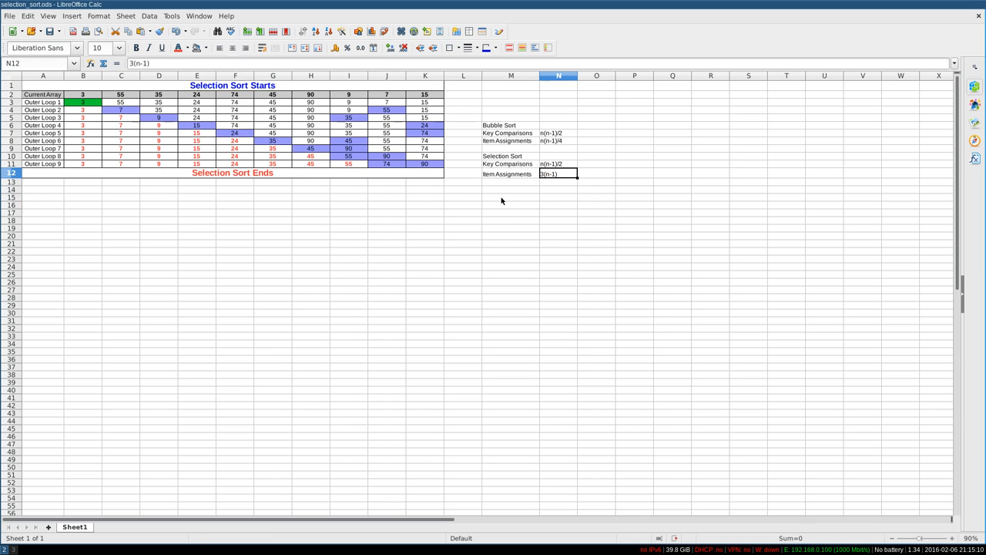
Select the 3(n-1) item assignments note beside the Selection Sort table.
left_click(510, 197)
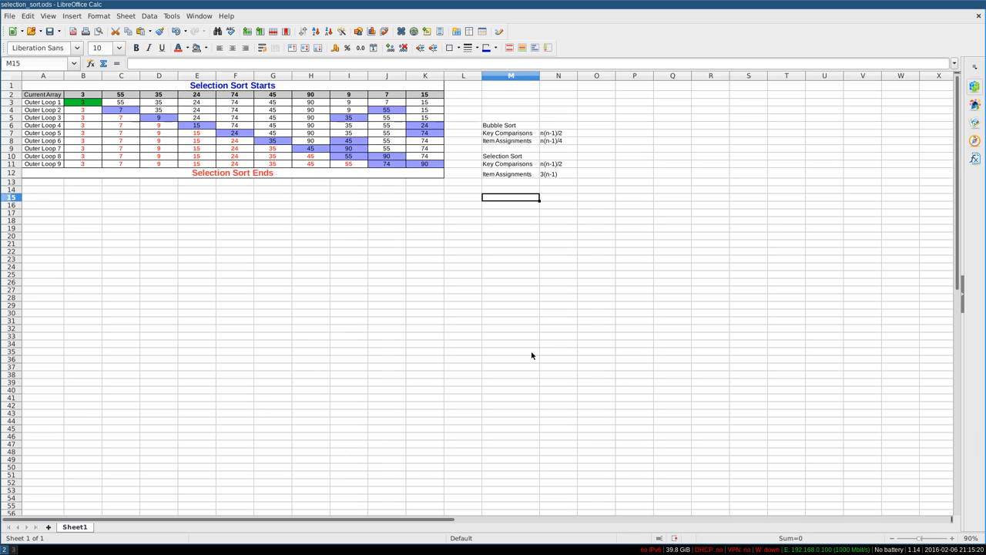
type("Tmp")
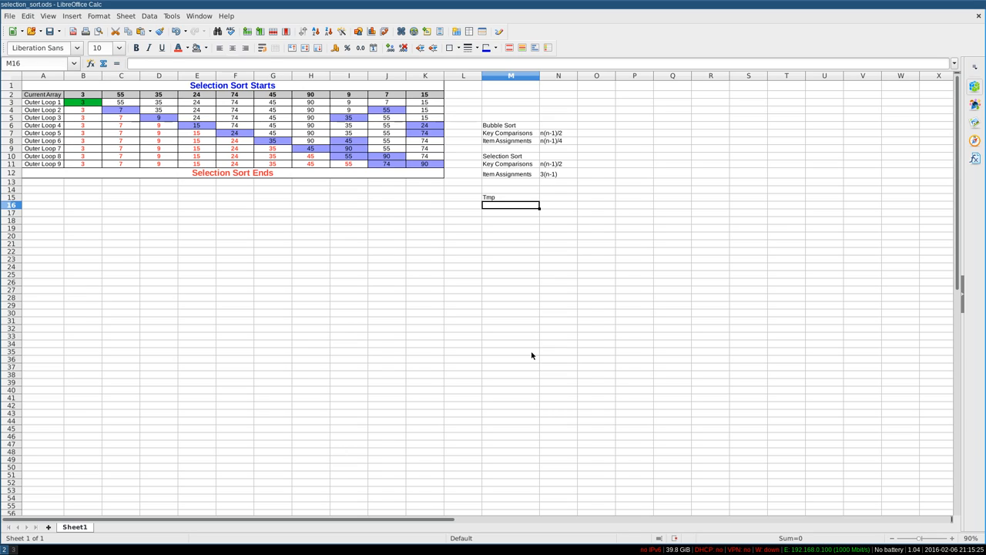
type("Candidate Smalles")
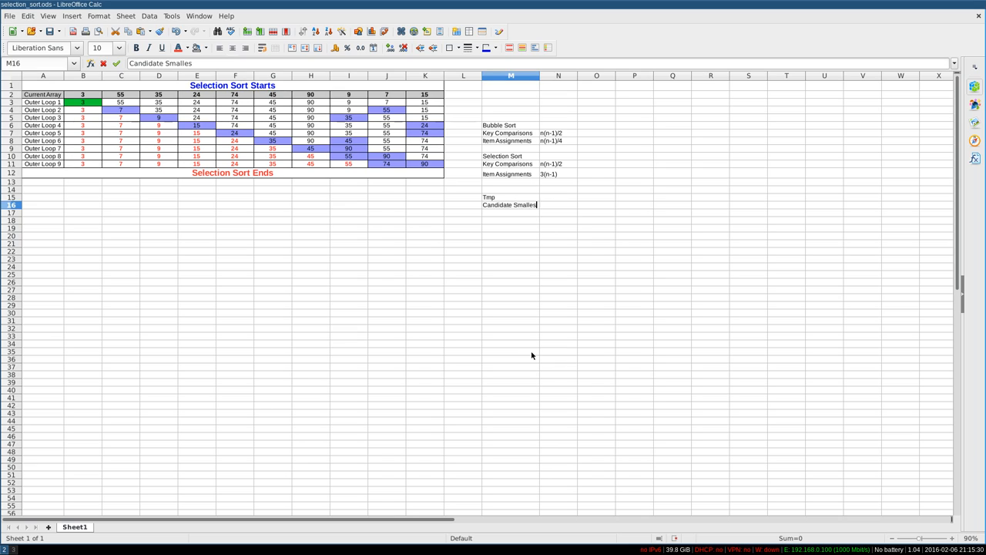
type("Id")
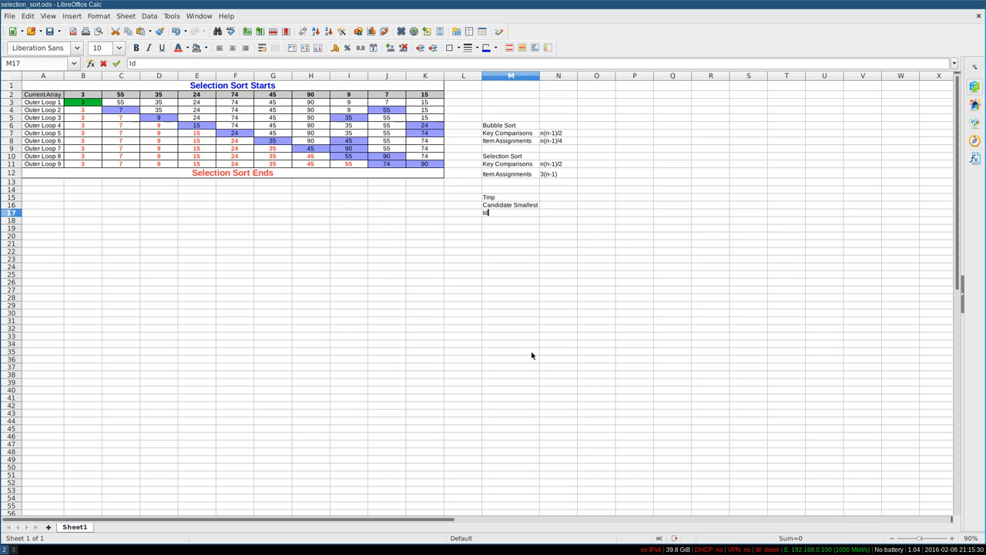
type("dentified Smallest")
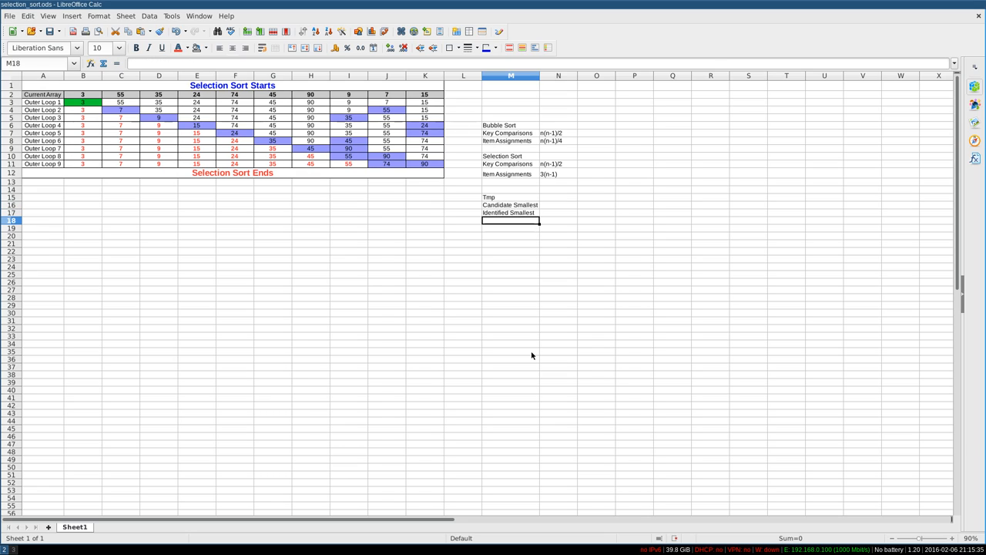
left_click(510, 197)
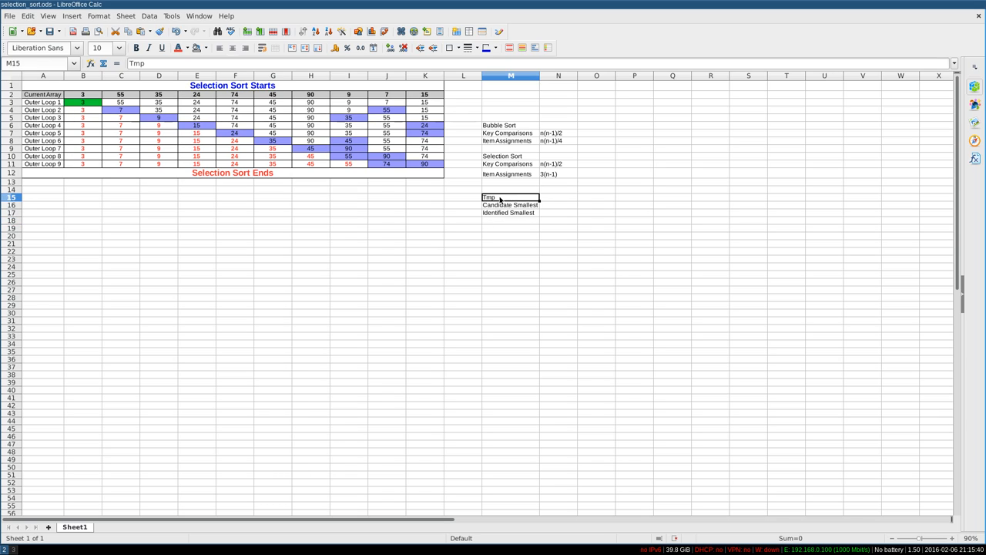
mouse_move(515, 199)
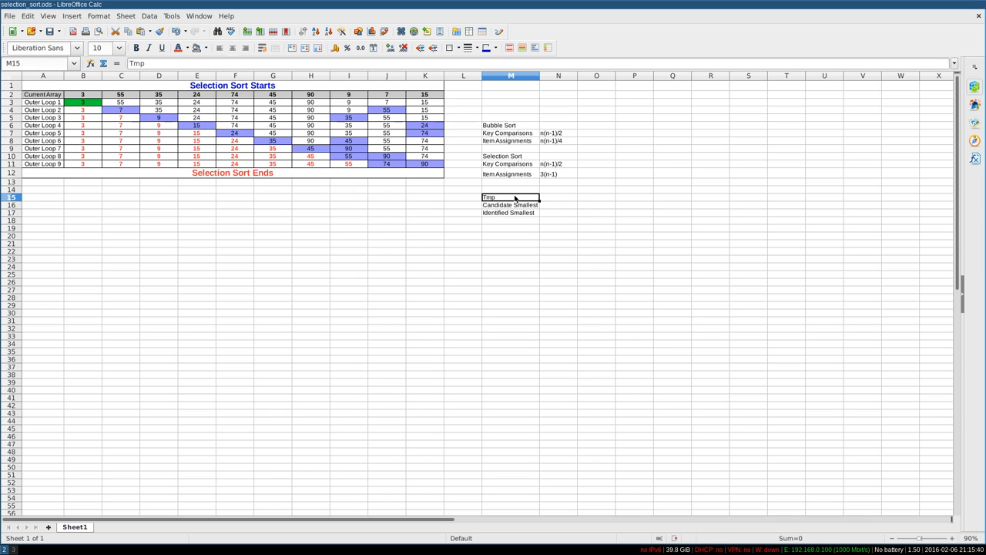
left_click(511, 213)
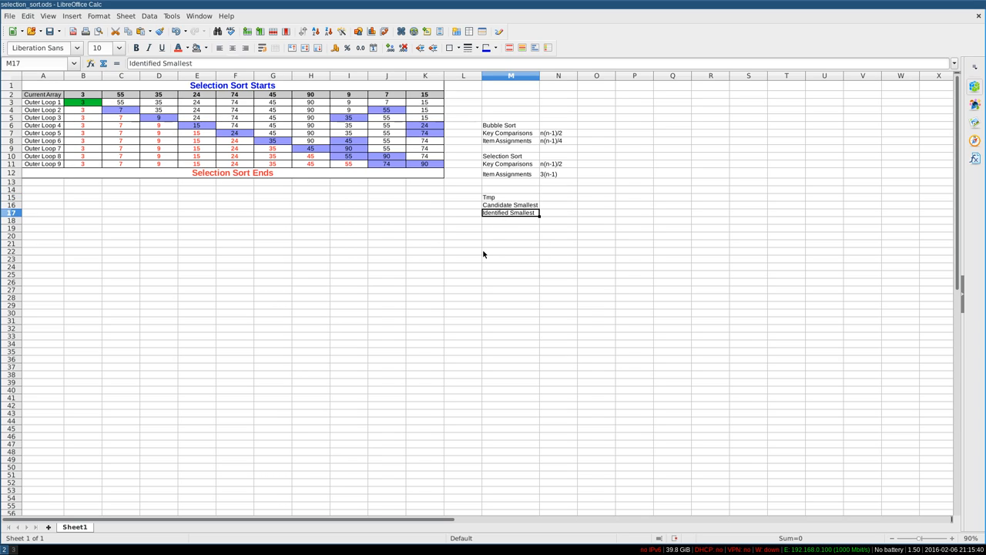
mouse_move(521, 206)
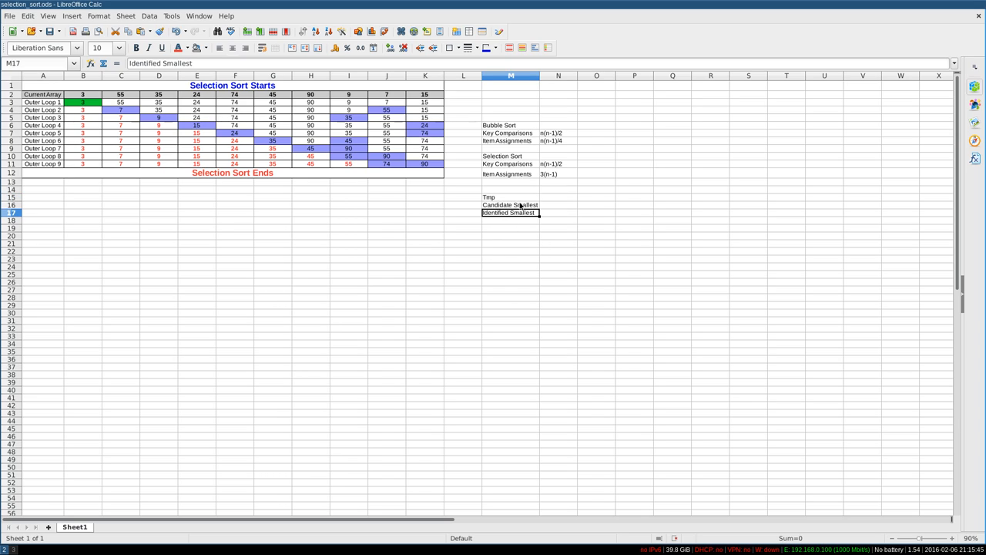
mouse_move(512, 222)
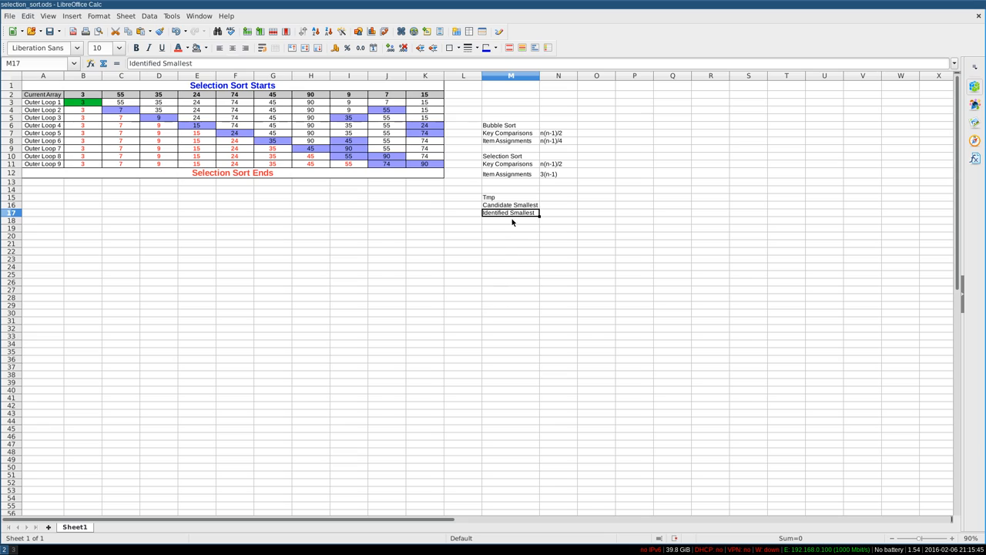
mouse_move(527, 293)
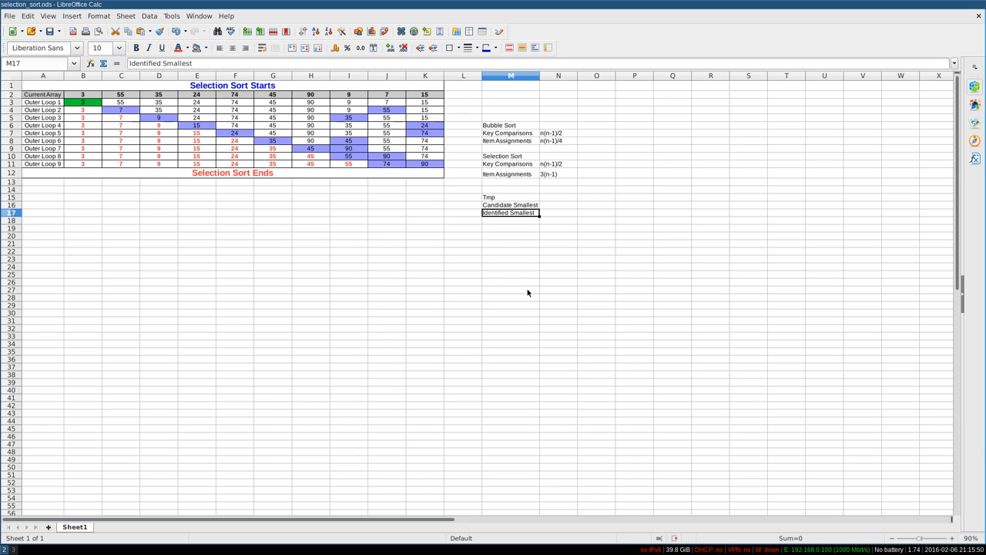
mouse_move(552, 200)
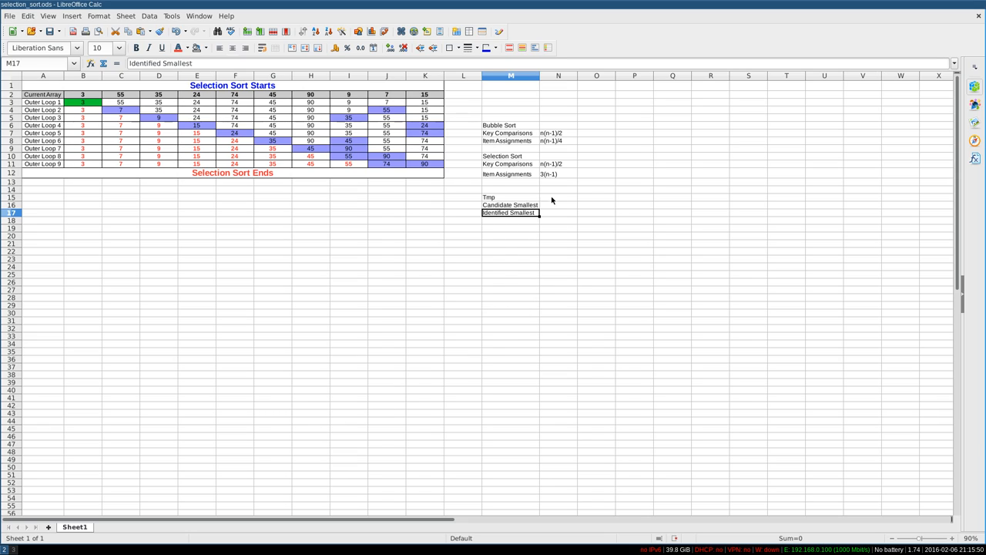
mouse_move(547, 179)
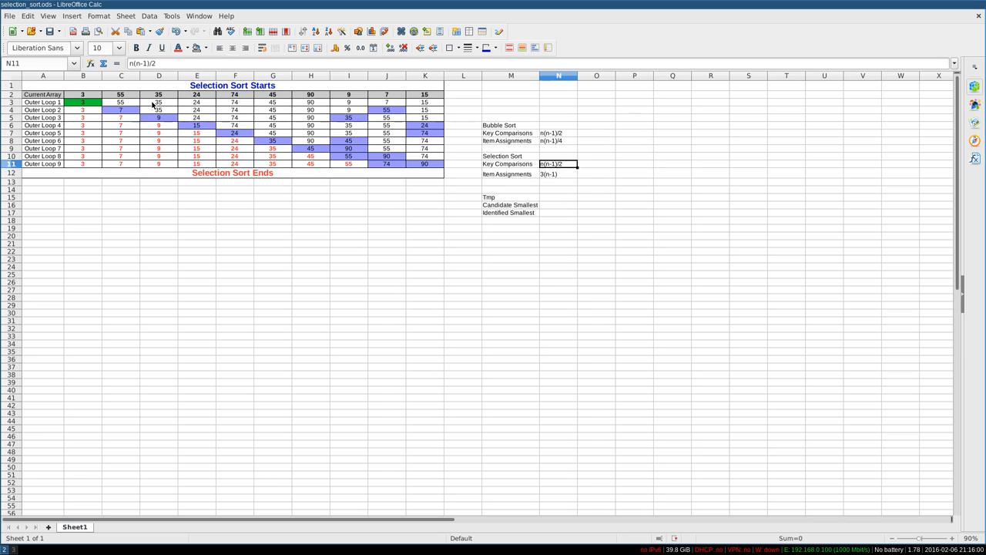
mouse_move(345, 126)
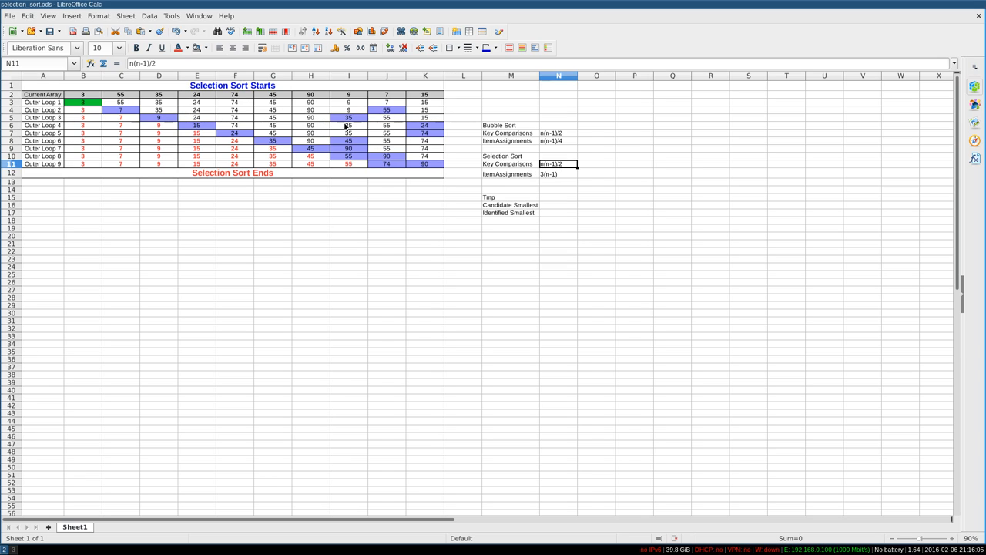
mouse_move(551, 177)
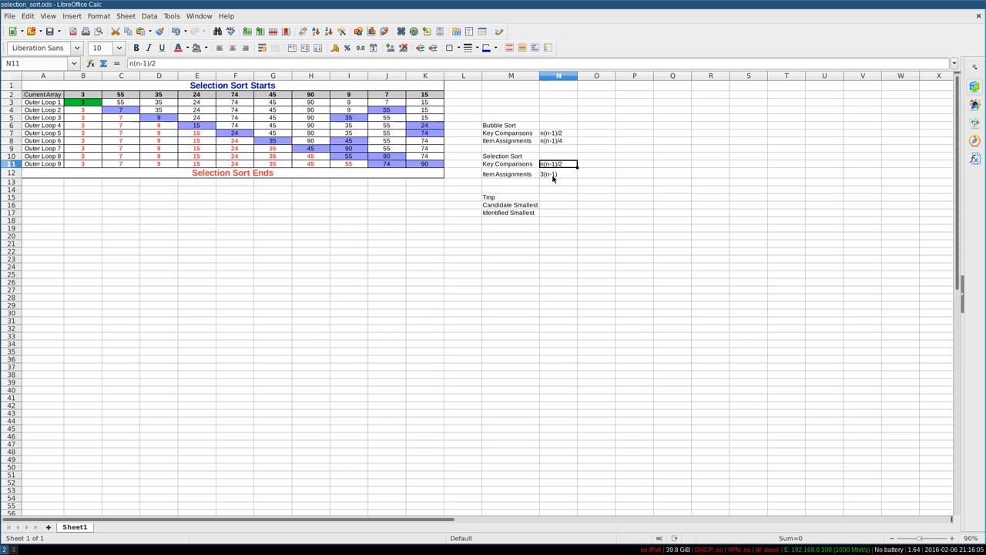
mouse_move(546, 197)
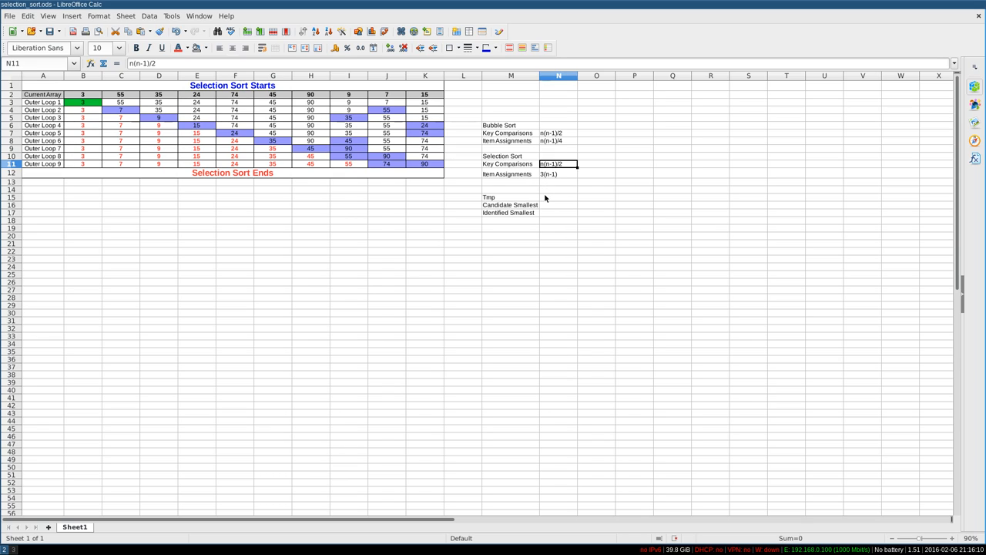
mouse_move(512, 200)
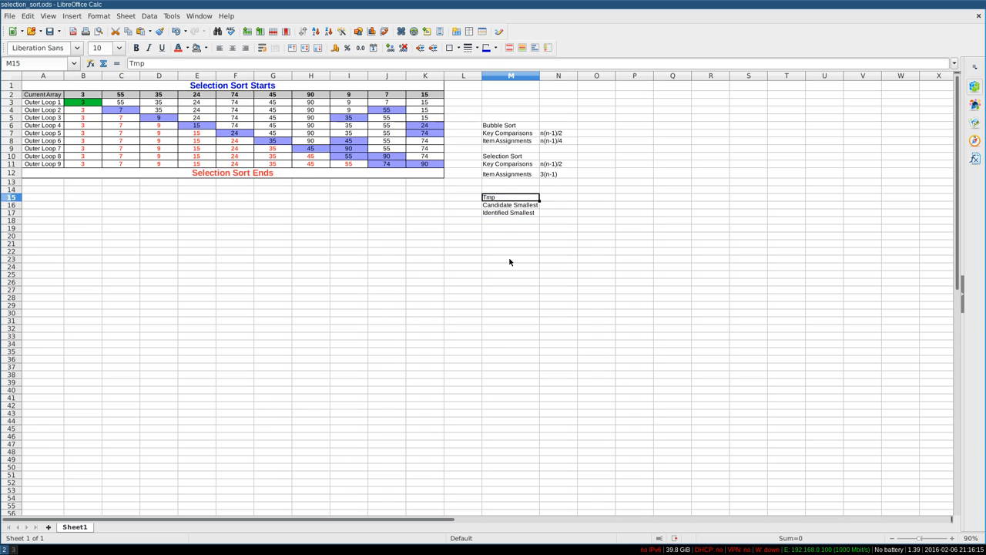
left_click_drag(512, 197, 512, 212)
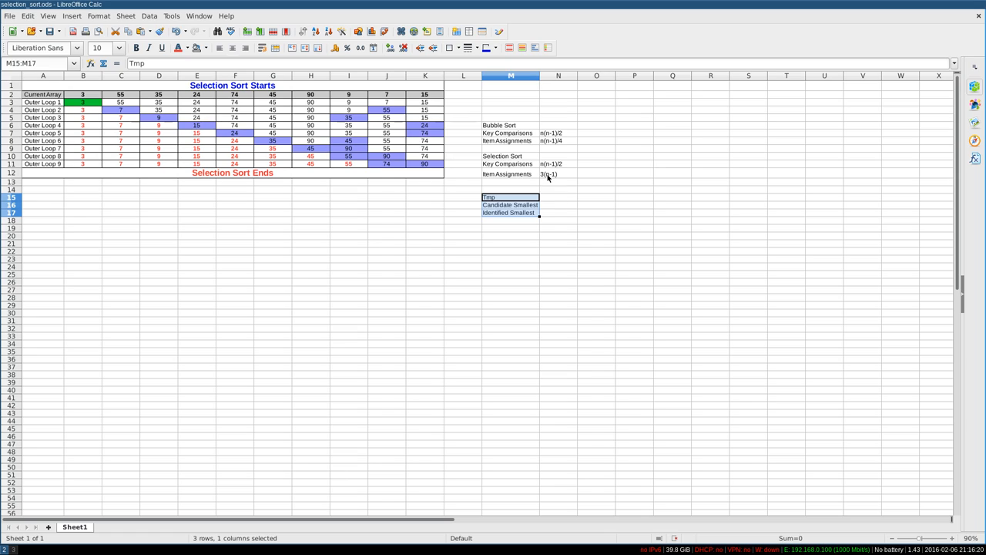
mouse_move(129, 105)
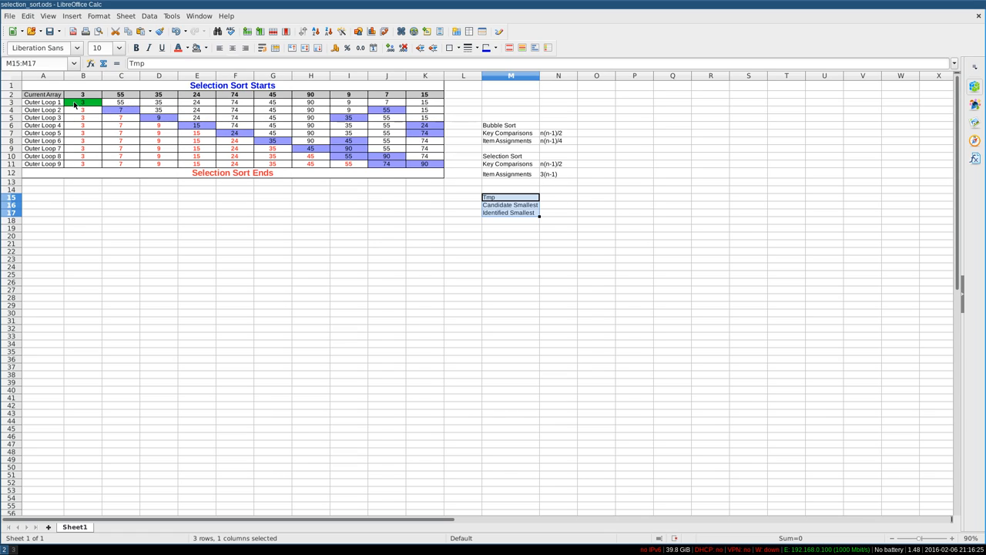
mouse_move(550, 182)
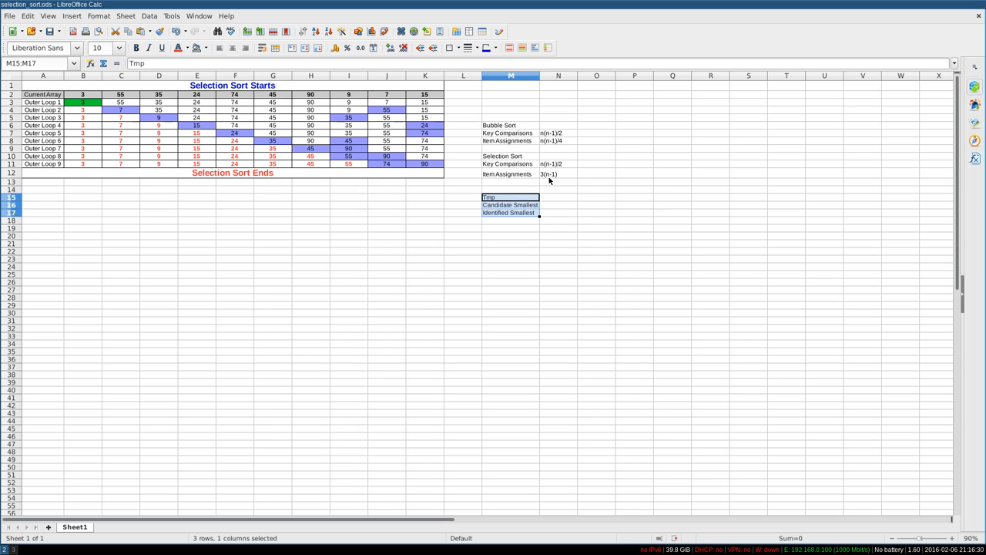
mouse_move(555, 182)
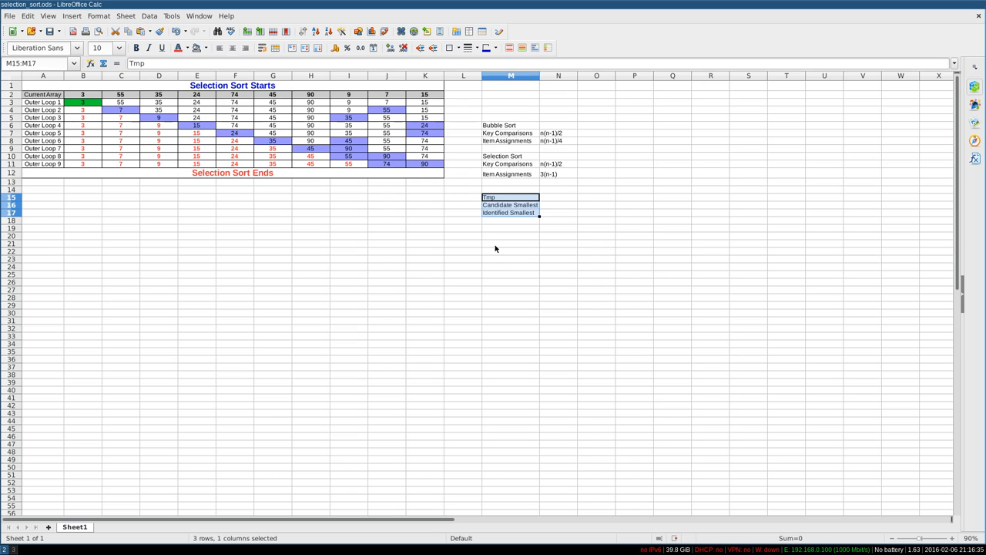
mouse_move(511, 213)
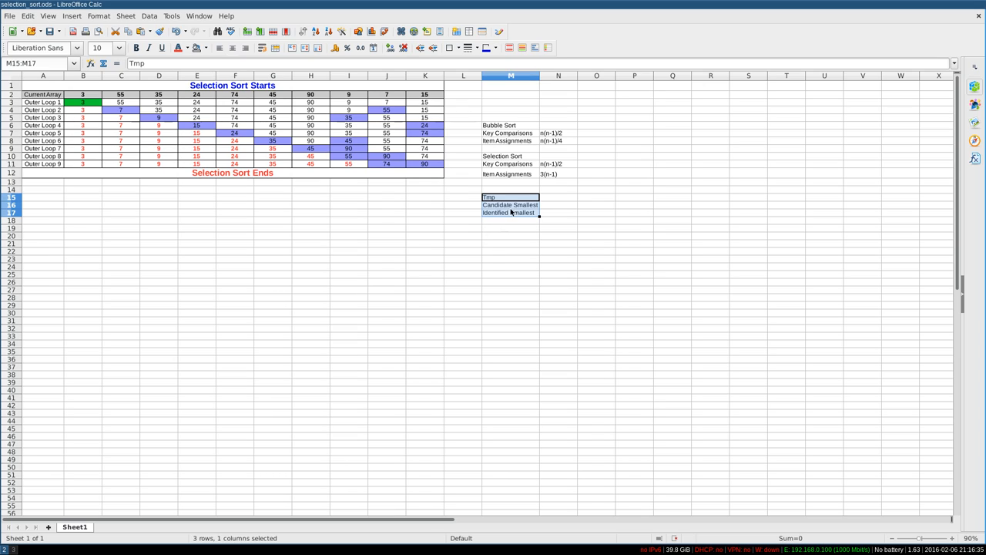
left_click(558, 164)
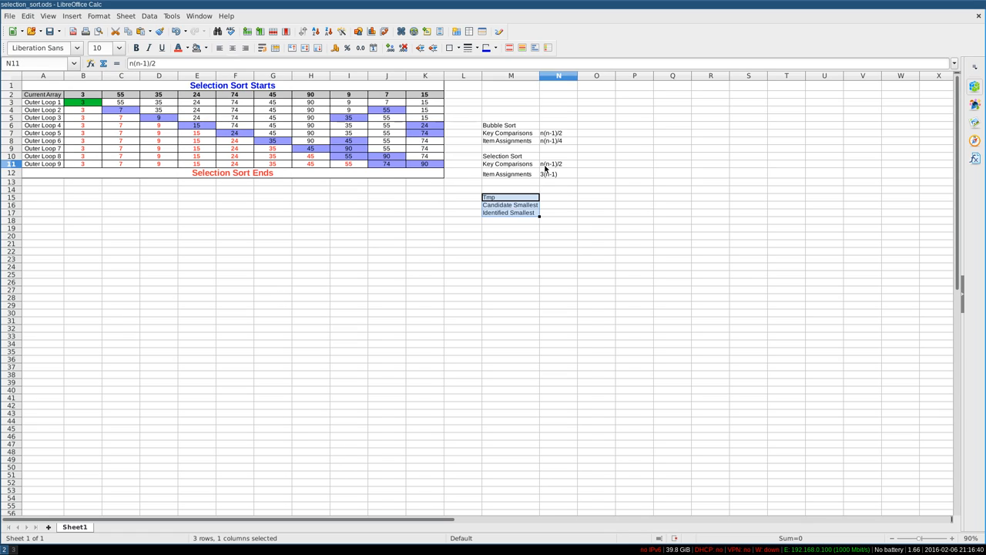
left_click(558, 163)
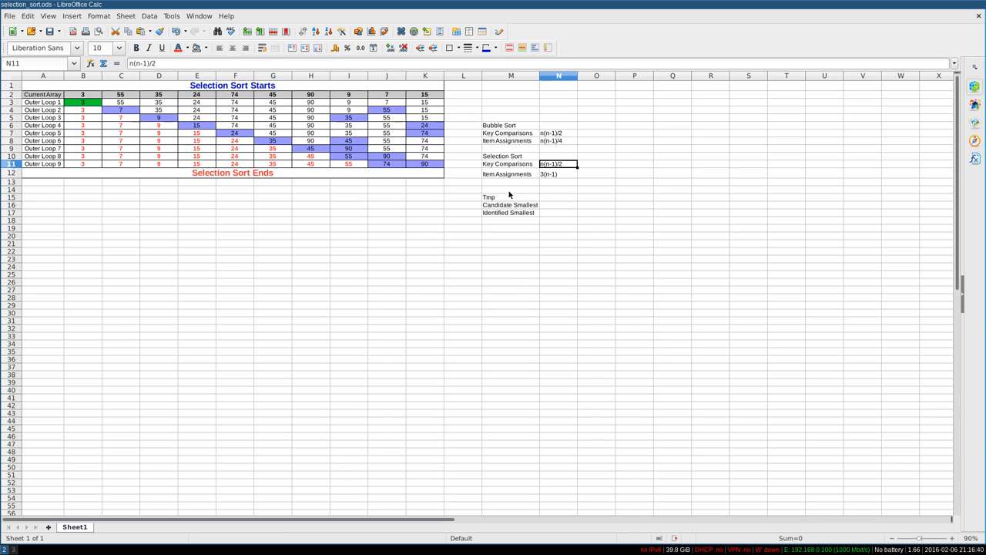
mouse_move(521, 182)
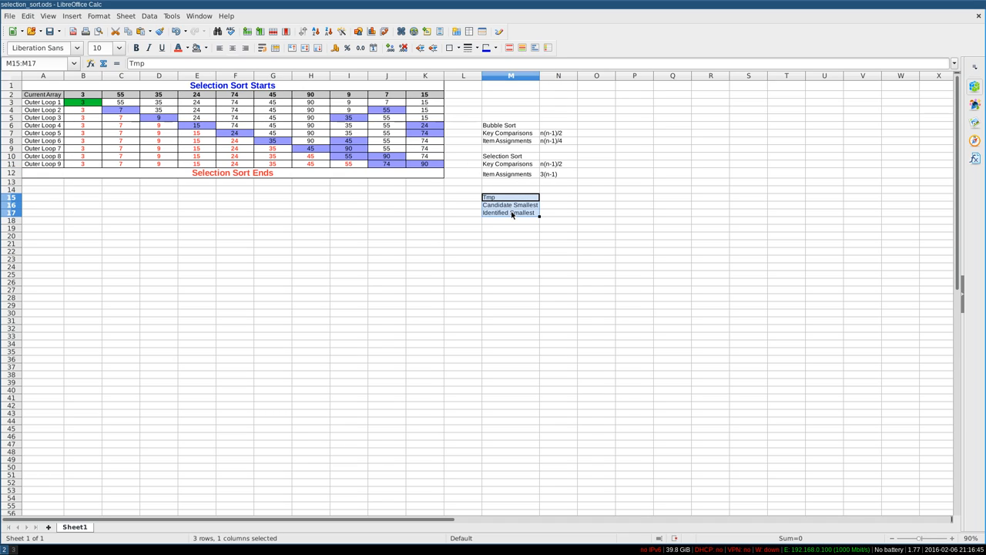
left_click(490, 197)
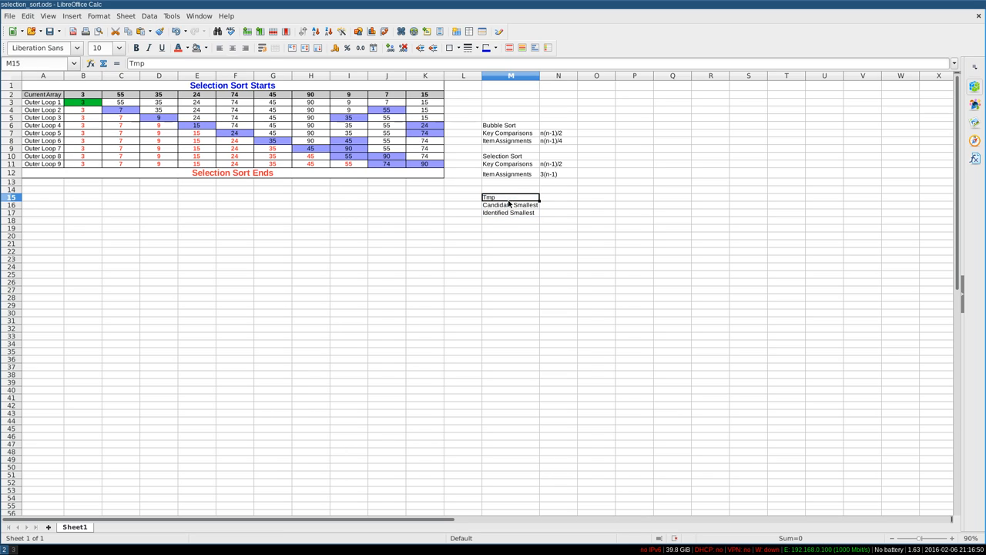
left_click_drag(512, 197, 512, 212)
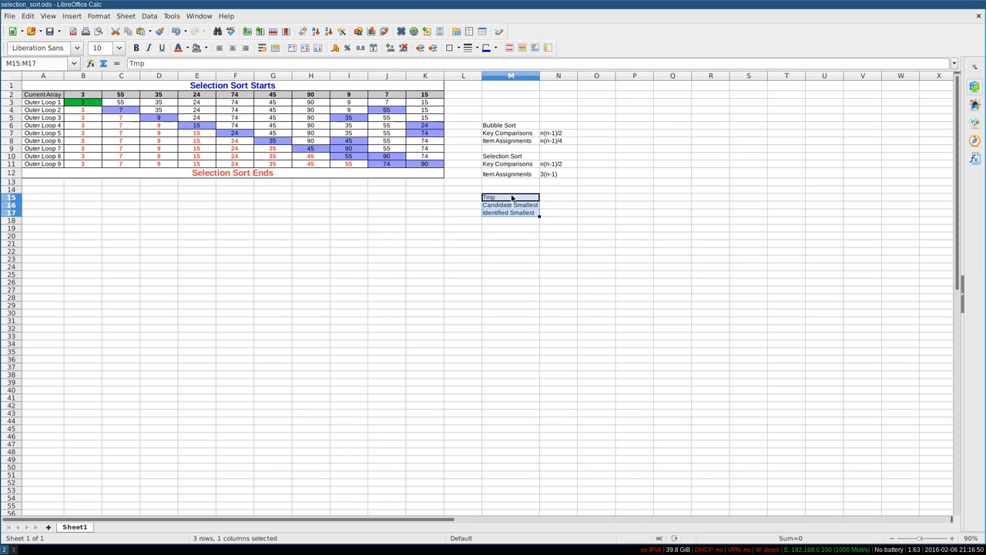
left_click(512, 228)
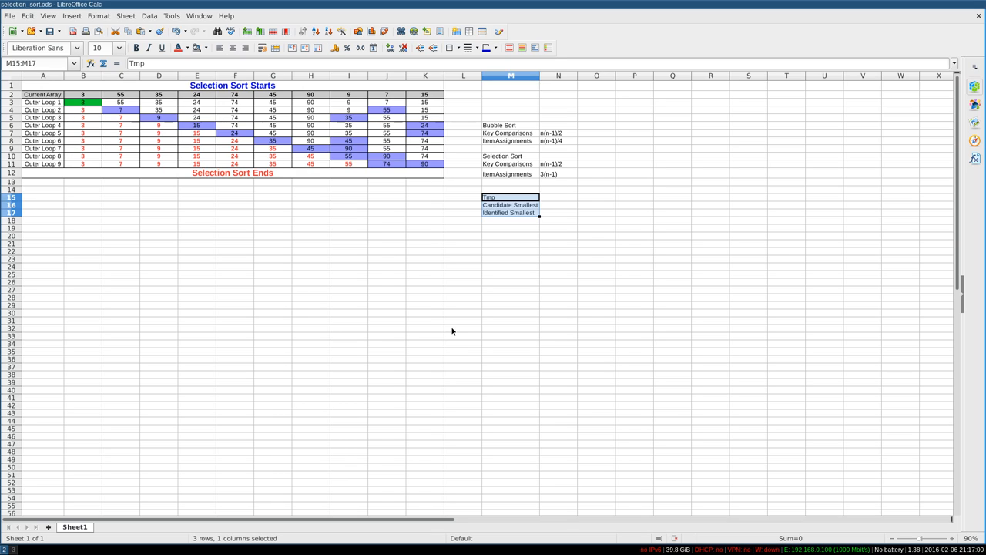
mouse_move(546, 178)
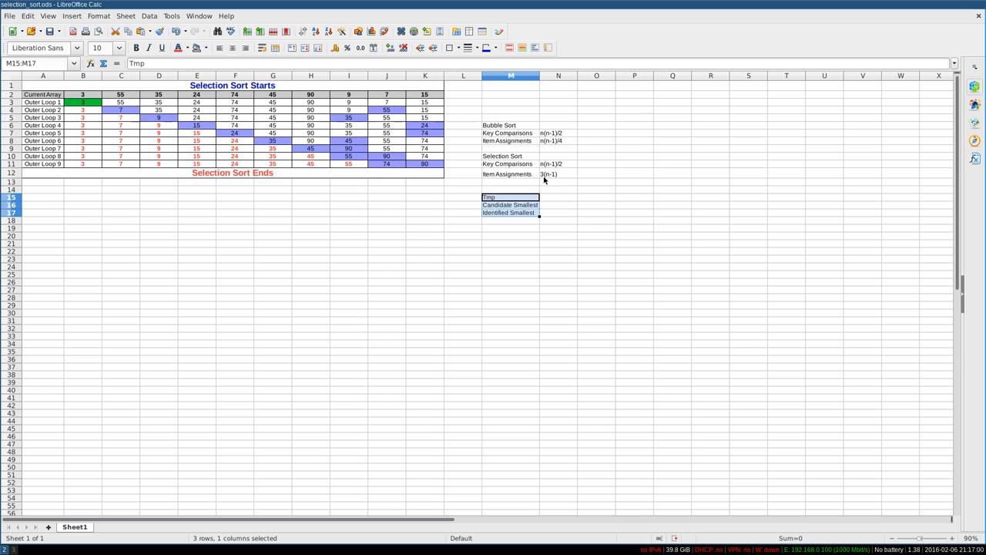
mouse_move(111, 106)
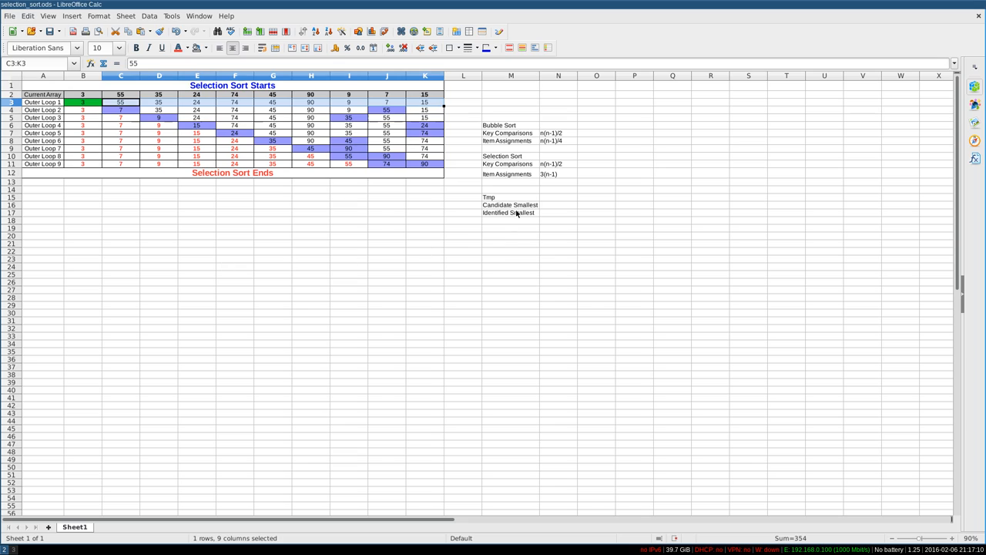
mouse_move(540, 173)
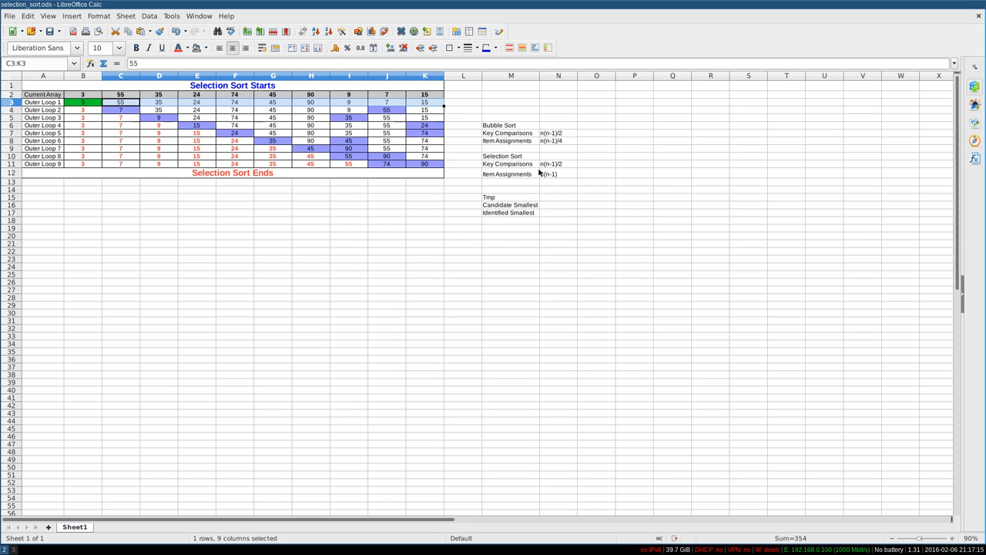
mouse_move(542, 173)
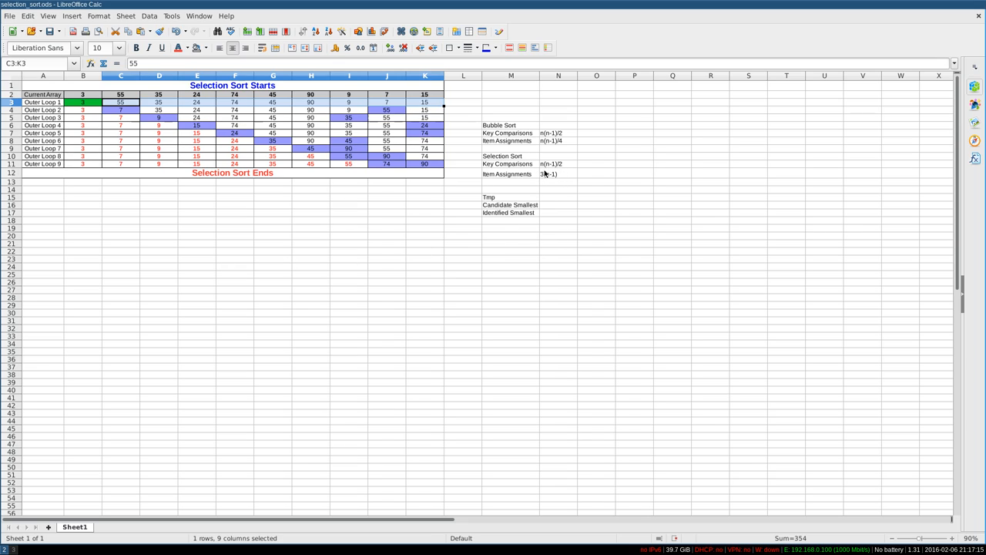
mouse_move(508, 307)
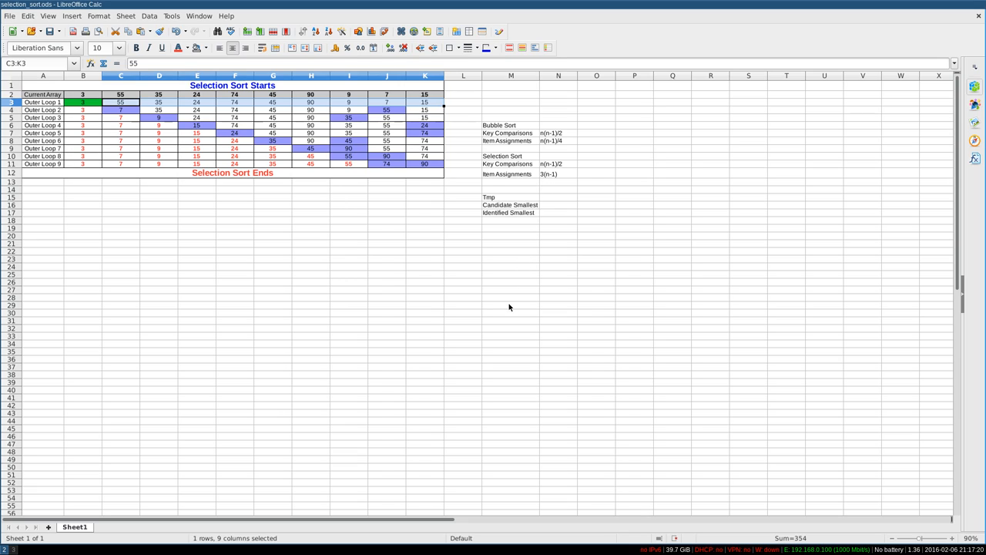
mouse_move(299, 246)
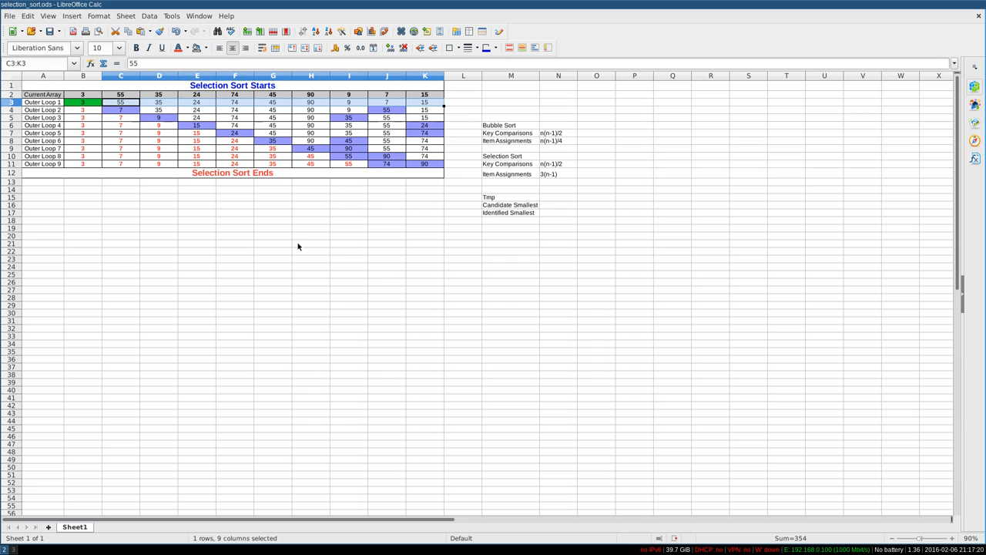
mouse_move(501, 185)
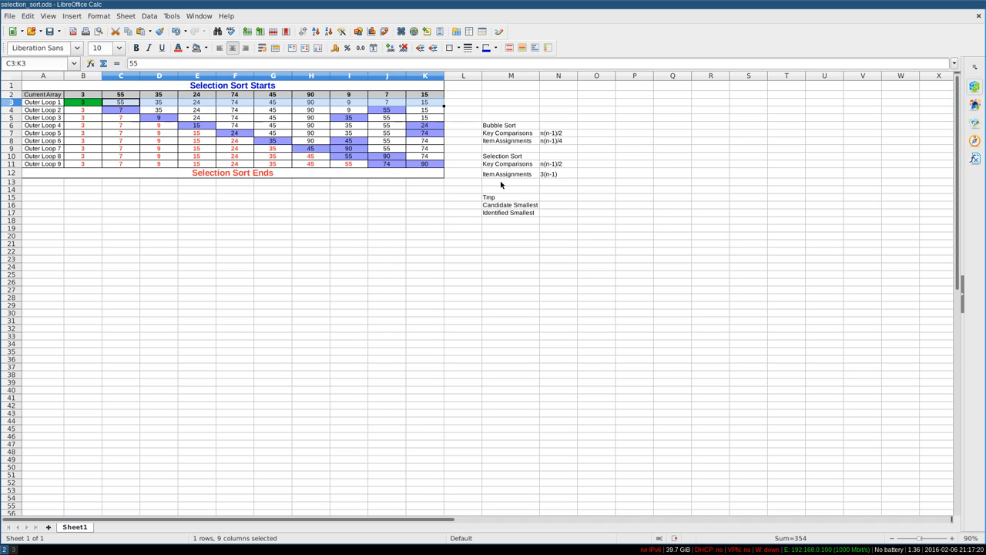
left_click(512, 173)
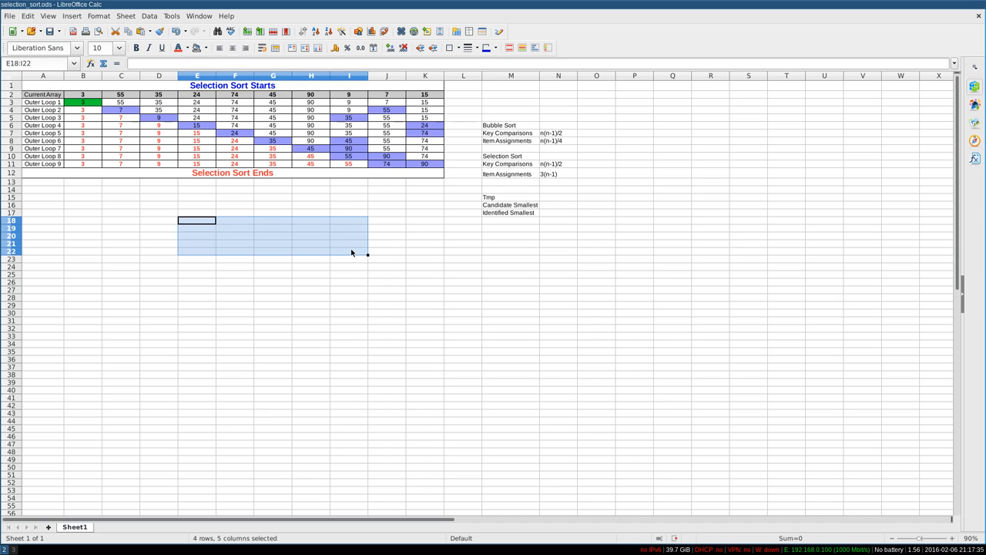
left_click(558, 173)
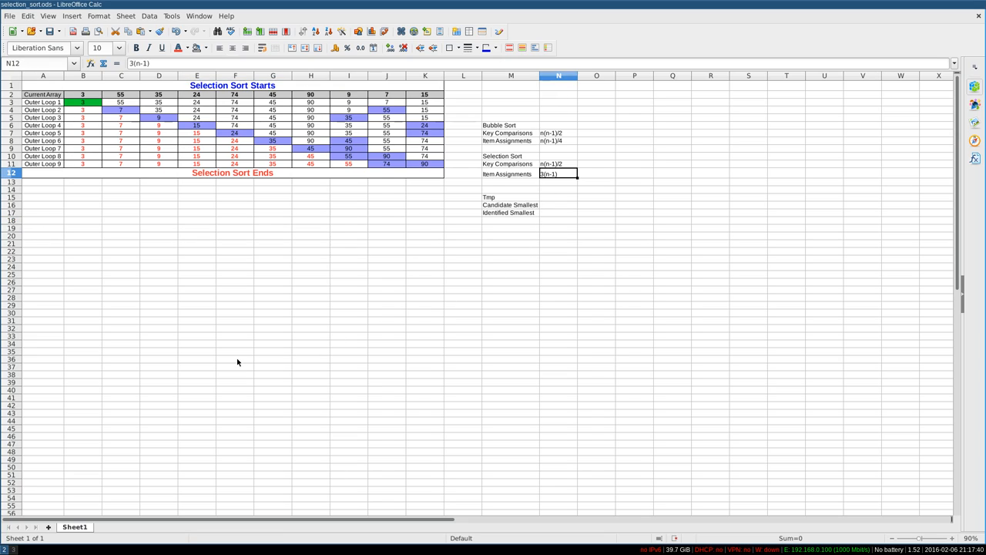